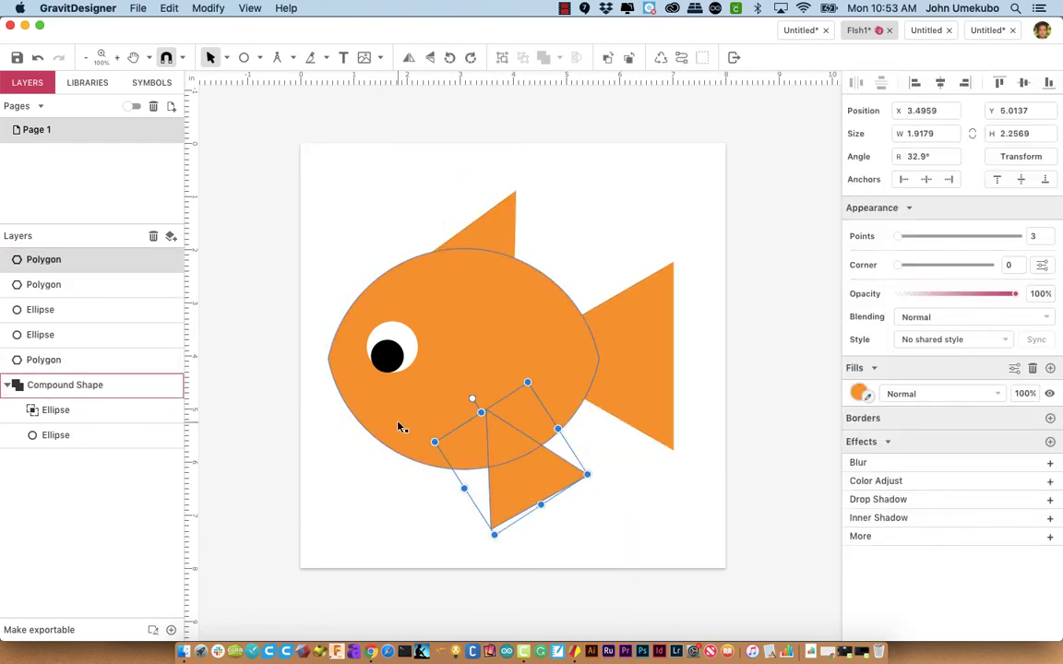
# - Unite the body ellipse, tail and both fin polygons into one shape using the Union boolean
pyautogui.click(65, 385)
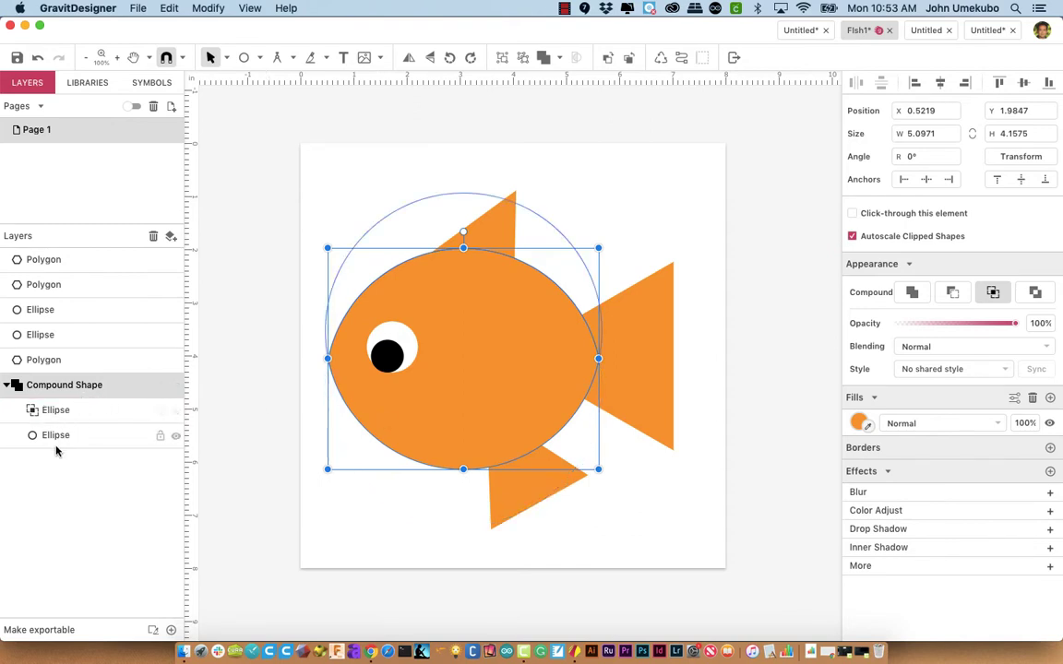
pyautogui.click(56, 410)
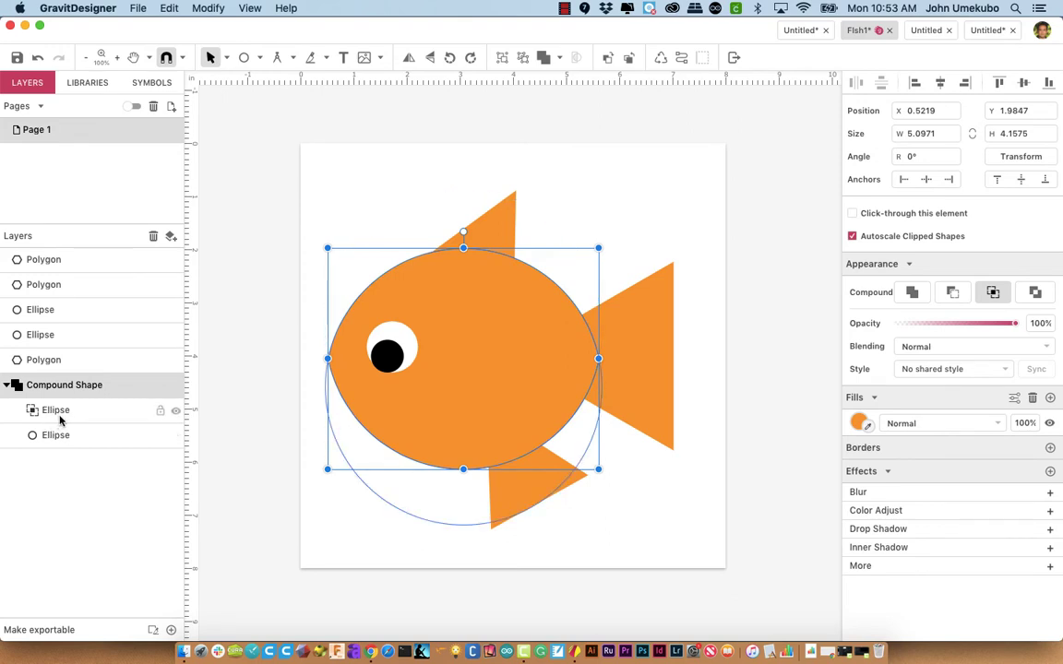
pyautogui.click(562, 57)
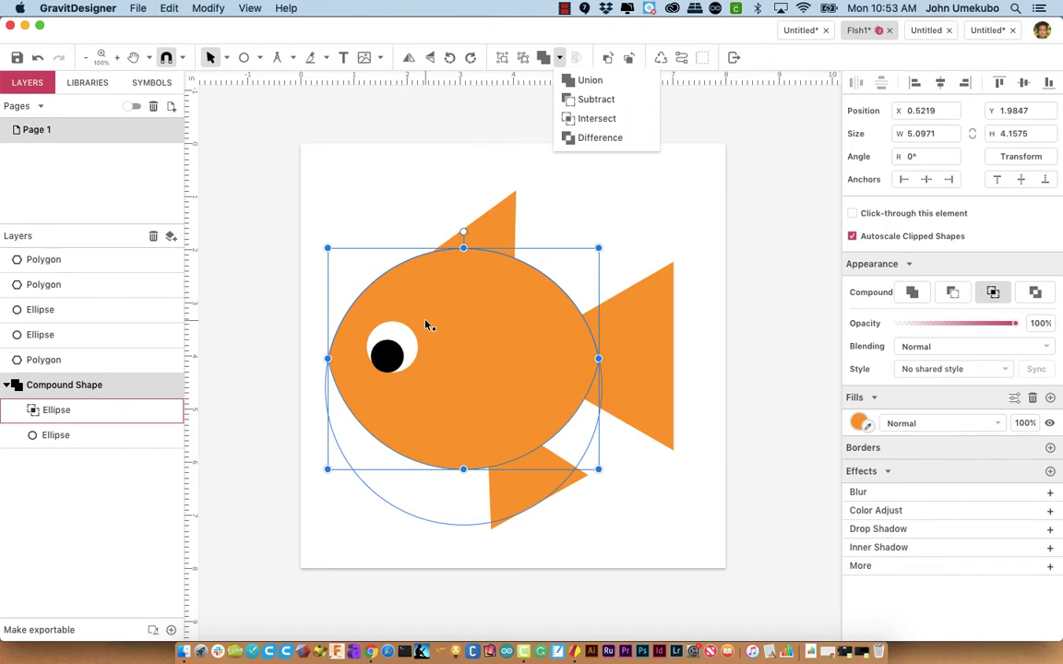
pyautogui.moveTo(347, 329)
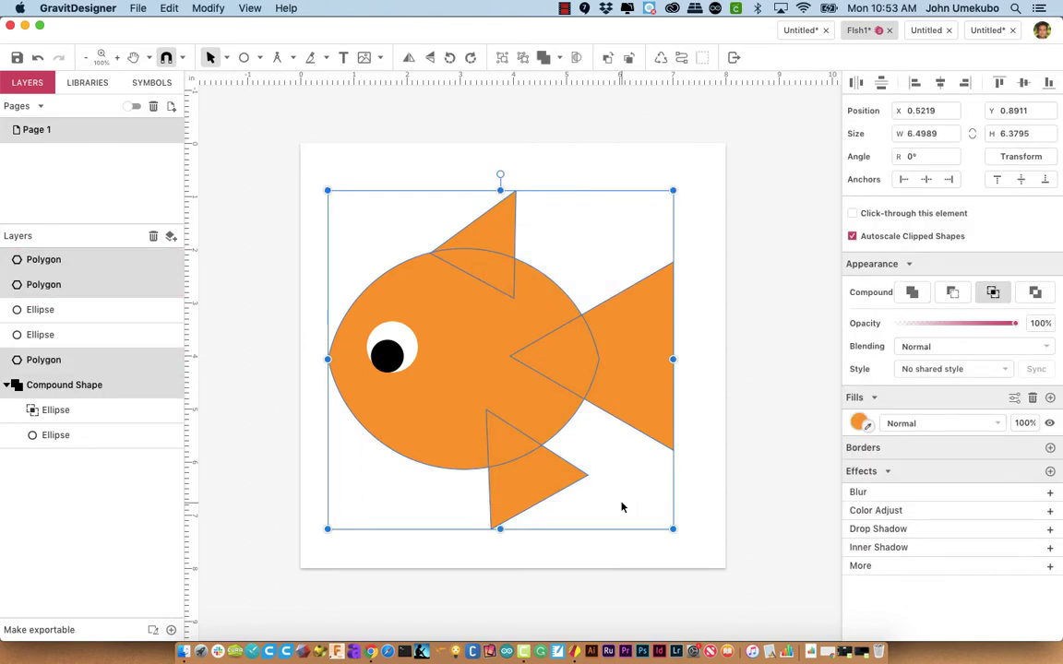
pyautogui.click(55, 410)
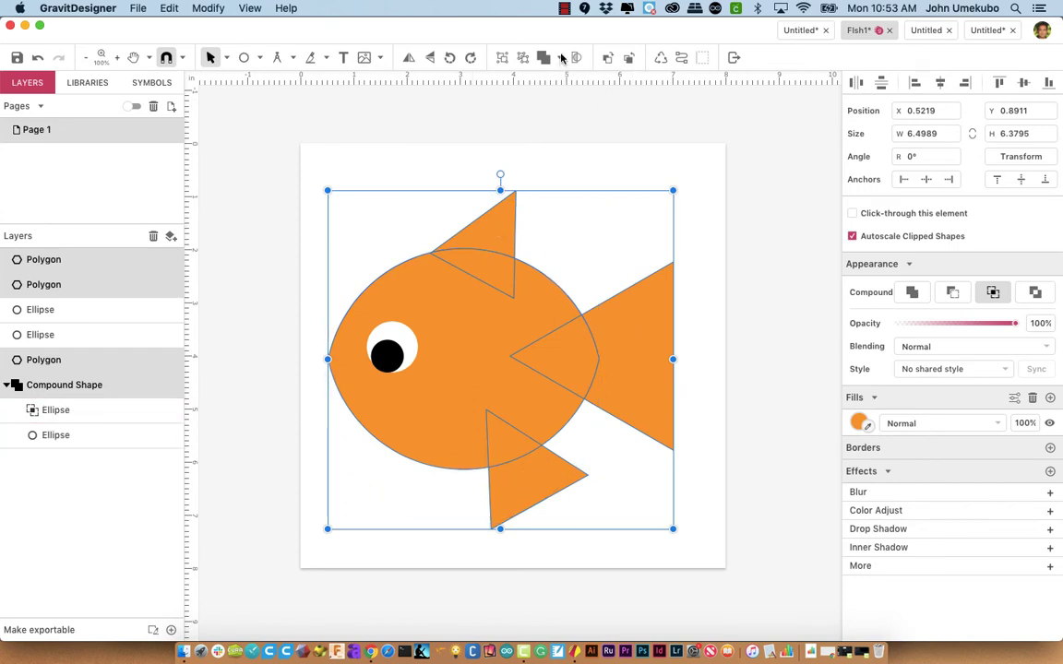
pyautogui.click(561, 57)
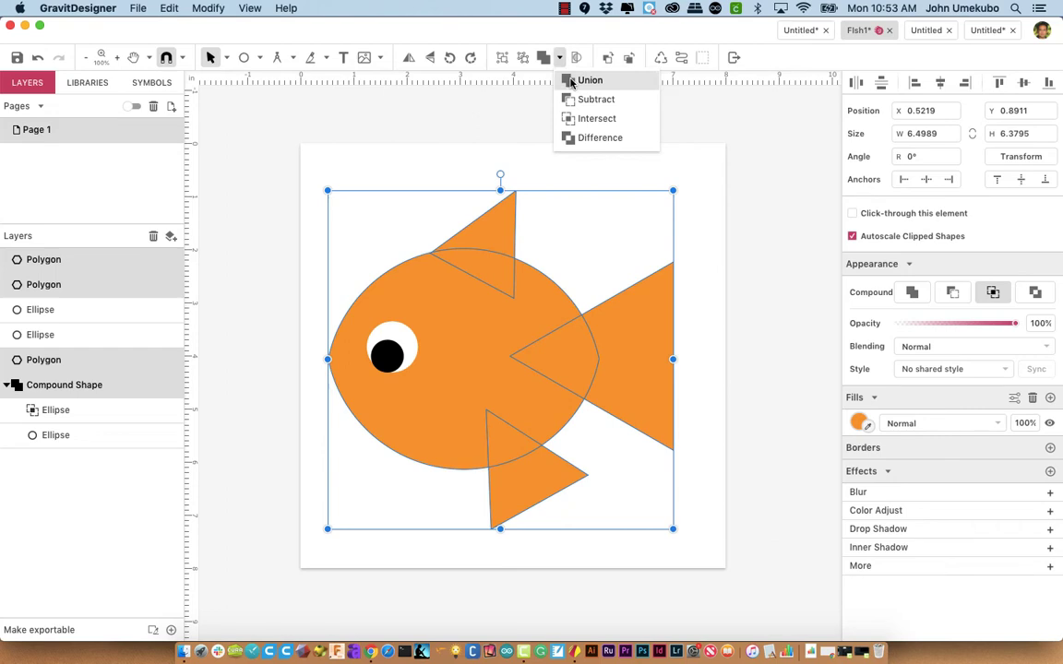
pyautogui.click(591, 82)
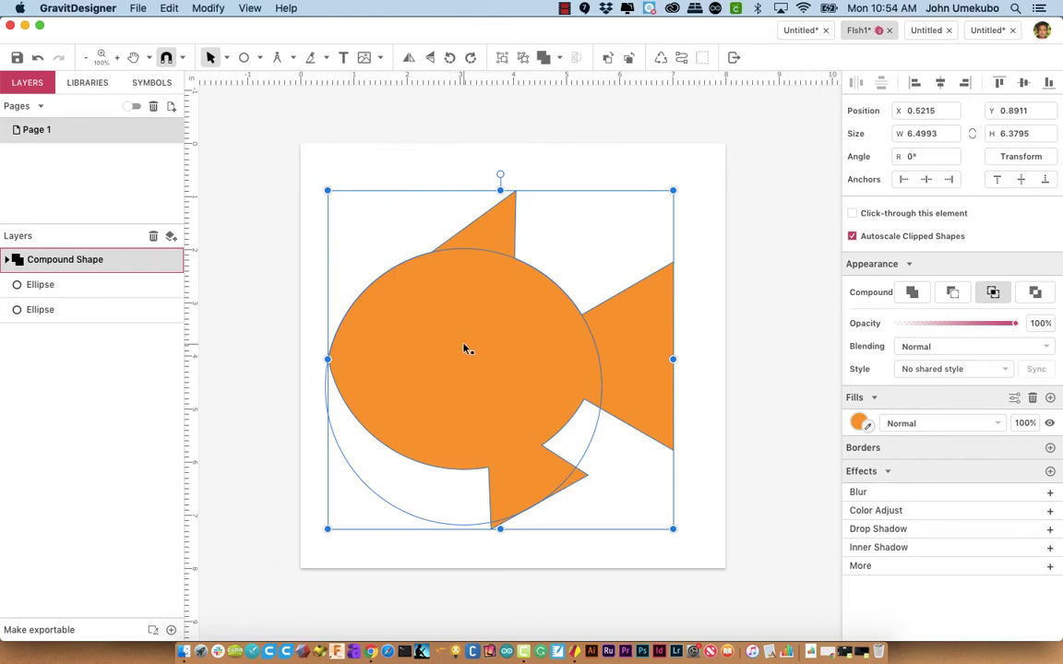
pyautogui.moveTo(441, 336)
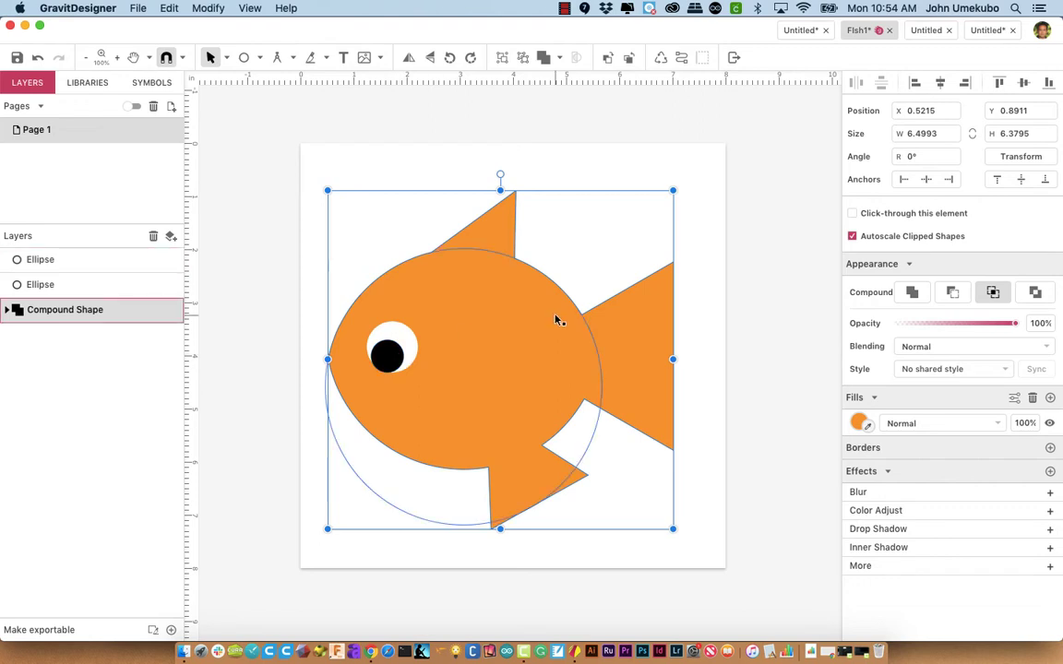
# - Shift the merged fish left and move the tail polygon in closer to the body
pyautogui.click(672, 328)
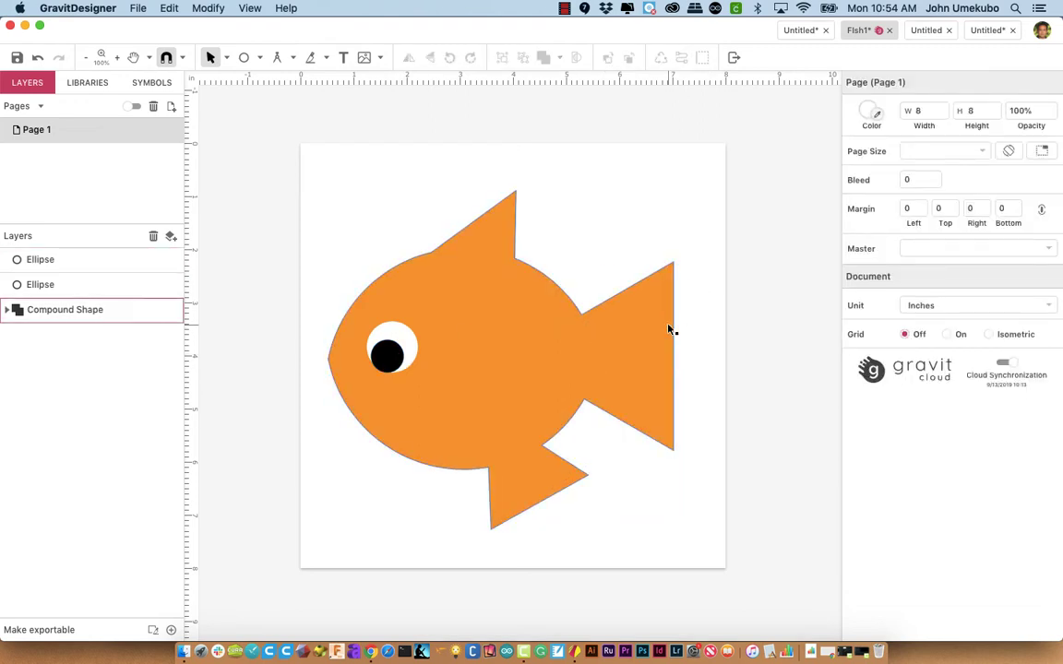
pyautogui.click(64, 310)
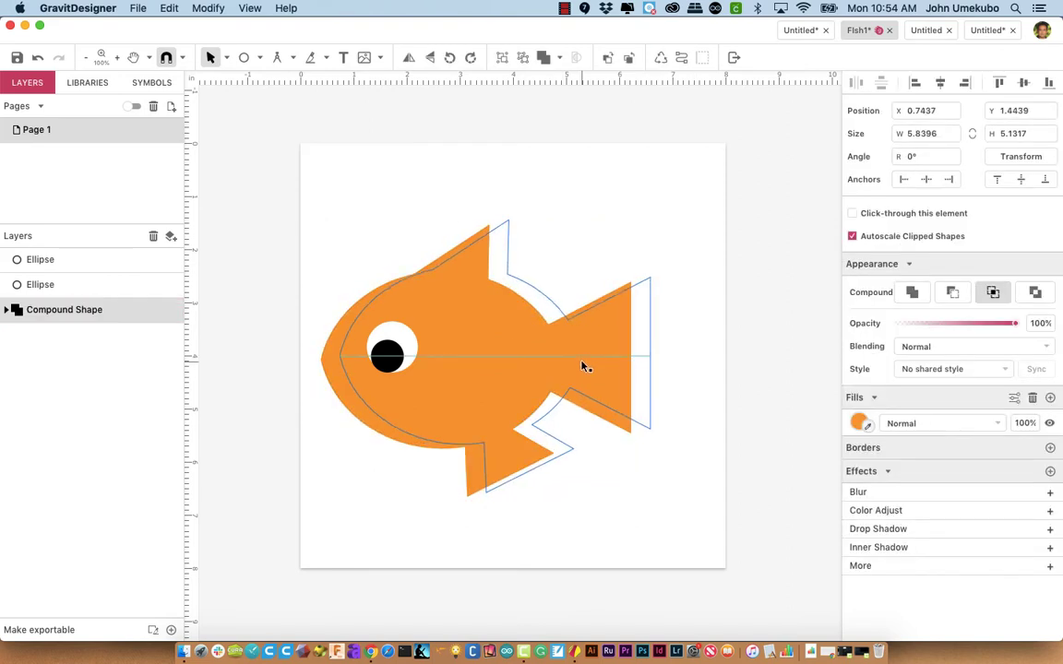
pyautogui.click(582, 367)
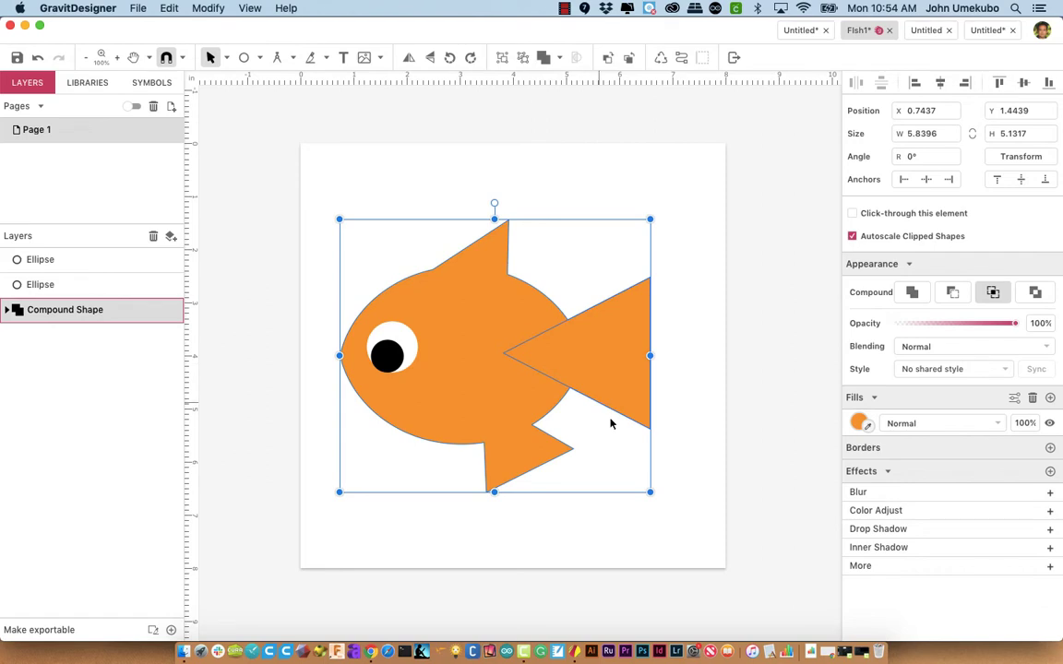
pyautogui.moveTo(620, 354)
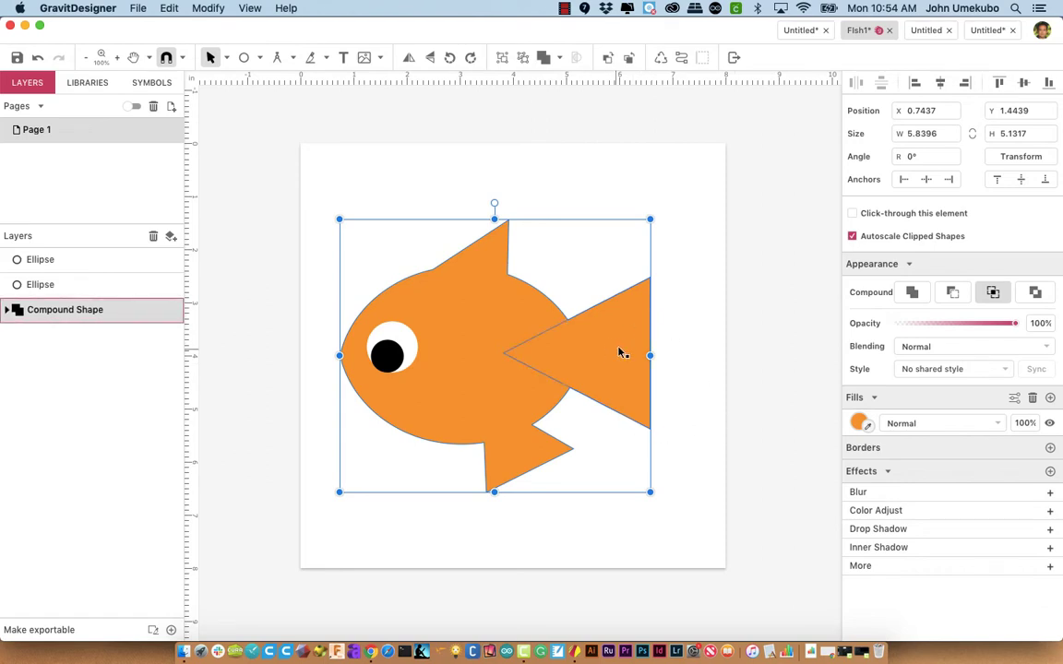
pyautogui.moveTo(591, 347)
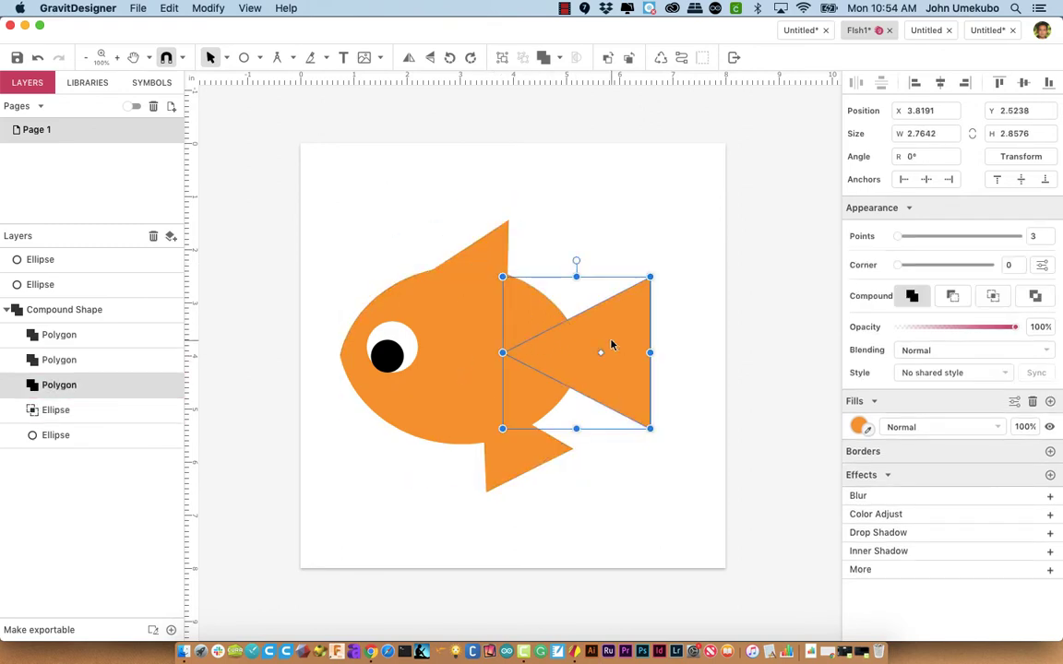
pyautogui.moveTo(649, 277); pyautogui.dragTo(620, 306)
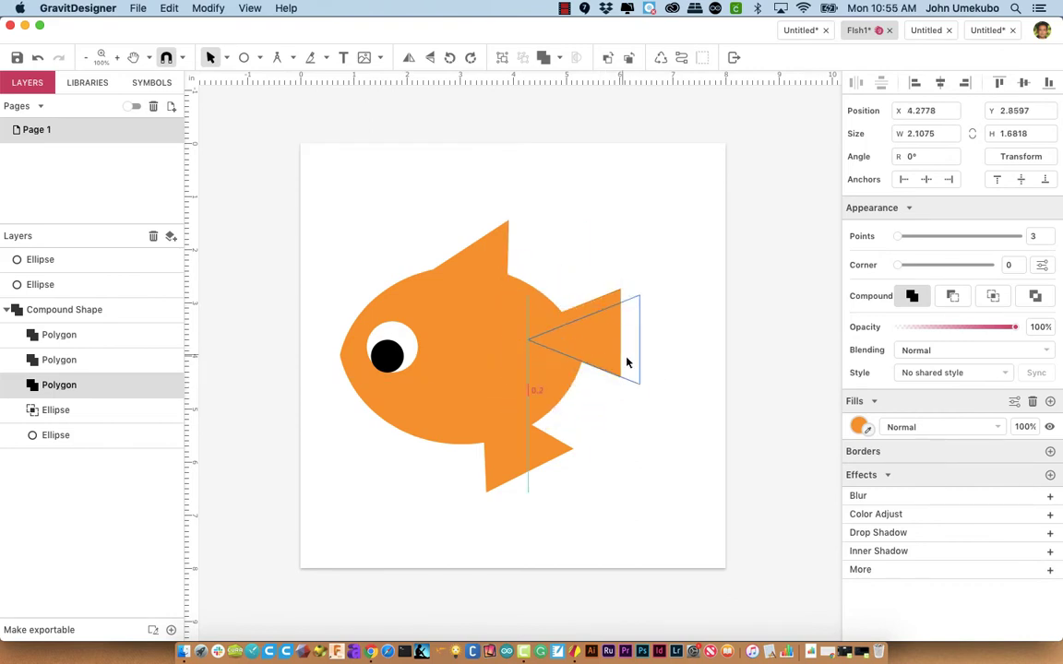
pyautogui.click(794, 410)
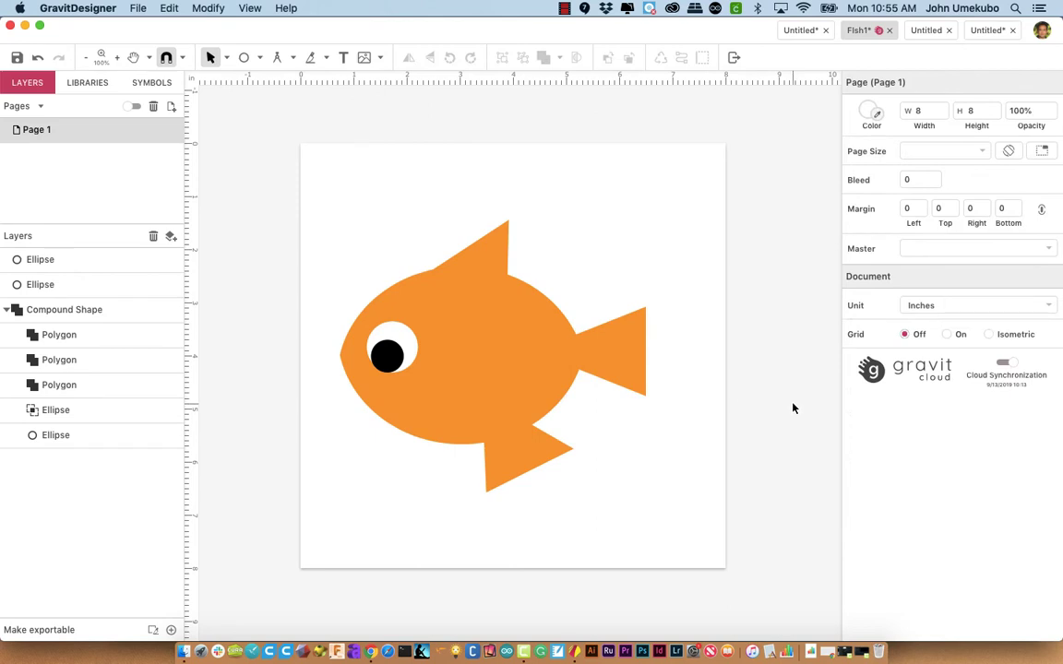
# - Tilt the top fin polygon to a new angle so the fish outline stays closed
pyautogui.click(56, 410)
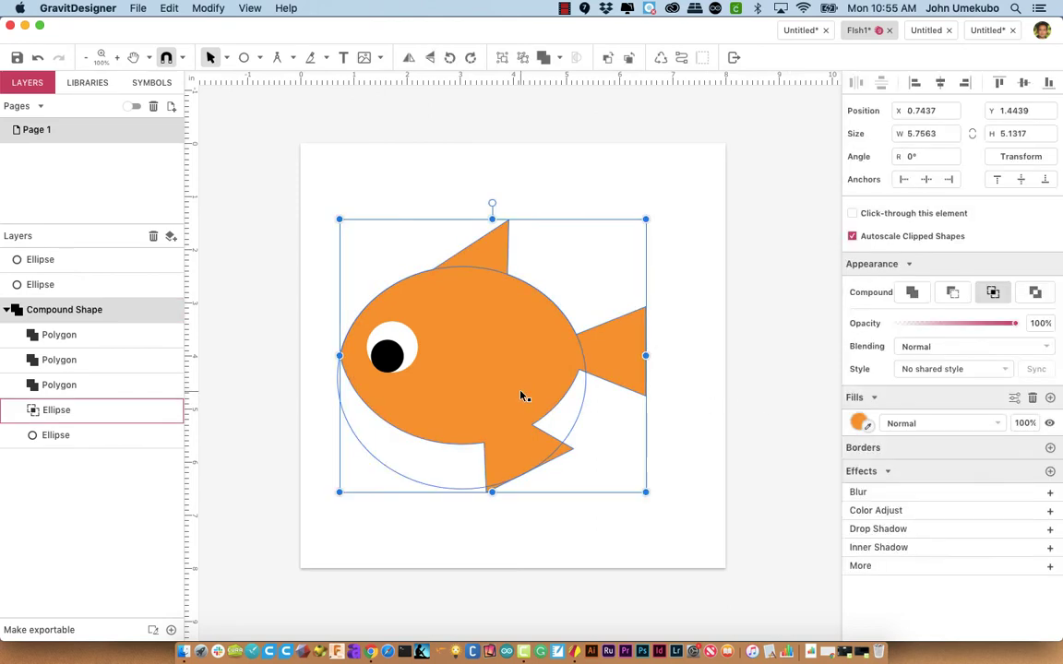
pyautogui.moveTo(520, 378)
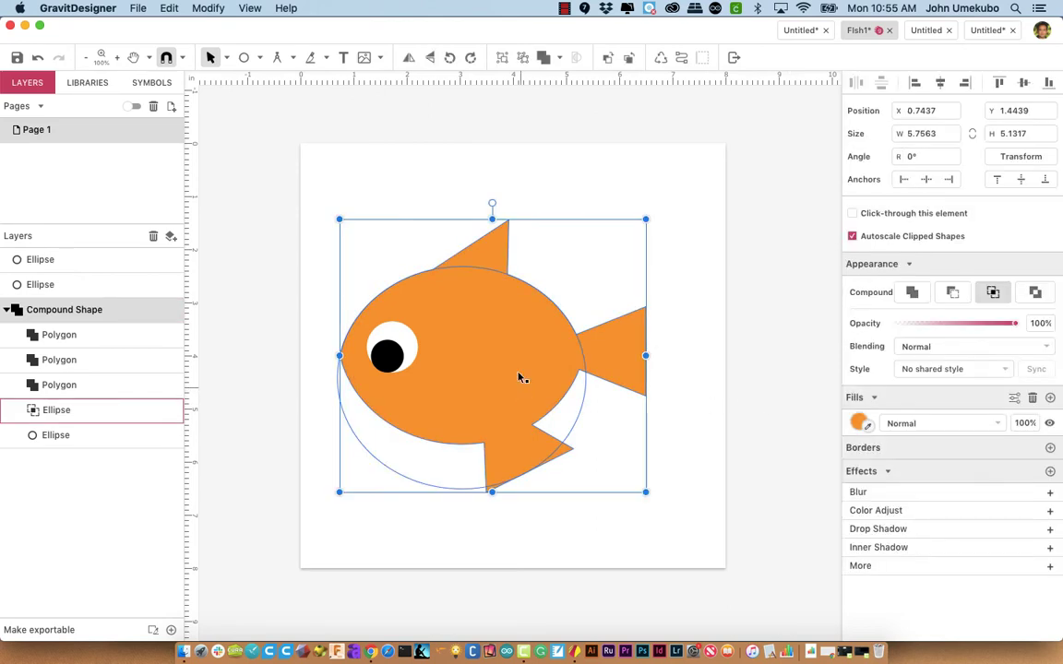
pyautogui.click(59, 360)
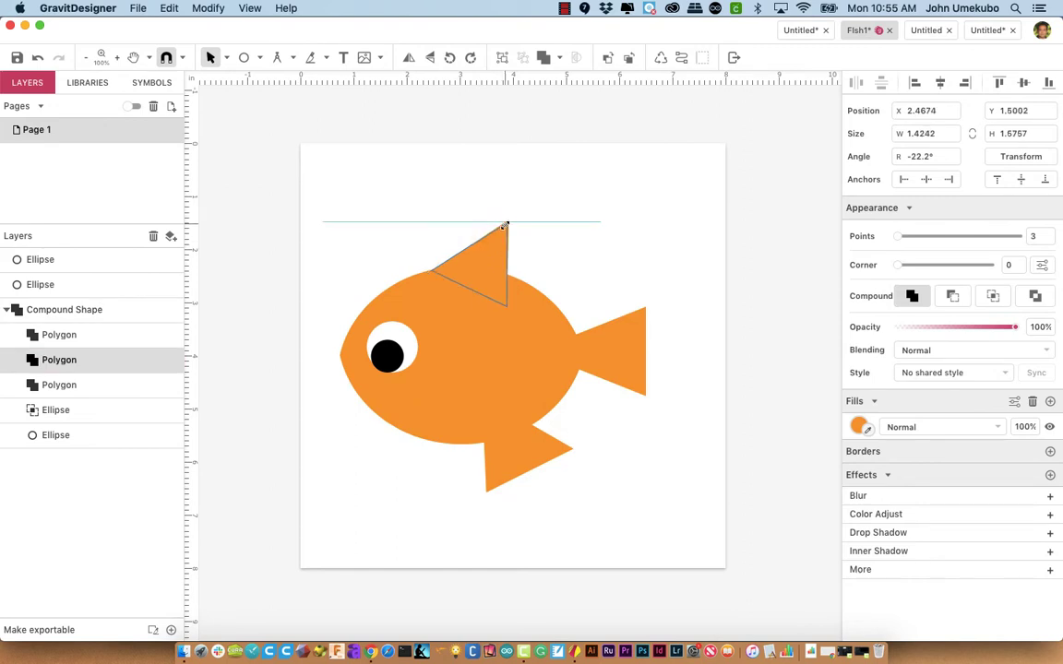
pyautogui.moveTo(480, 267); pyautogui.dragTo(513, 445)
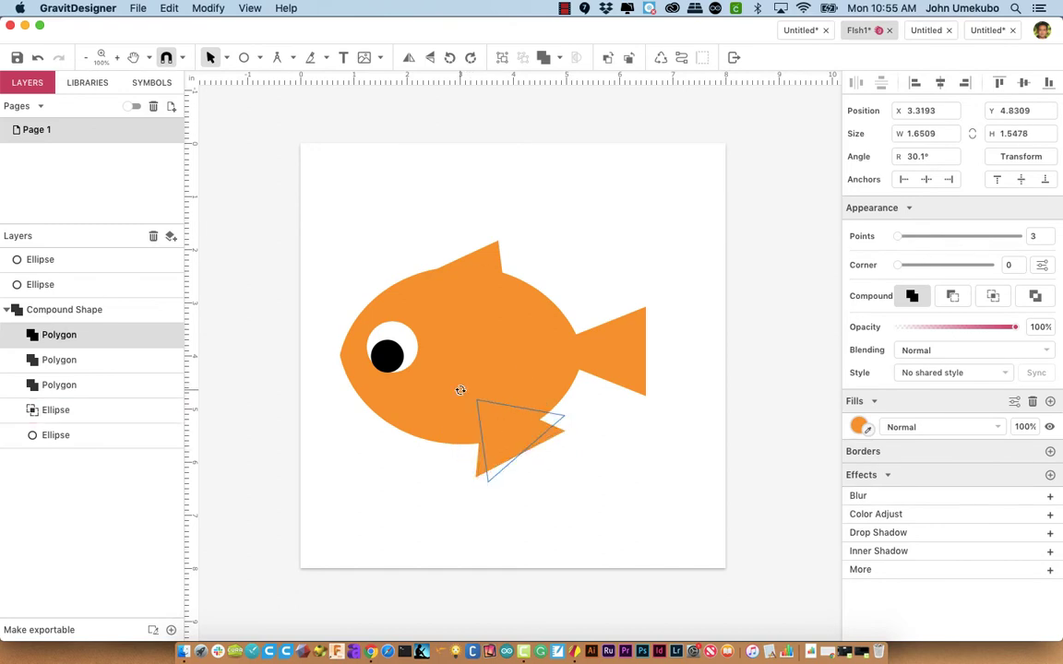
pyautogui.click(618, 448)
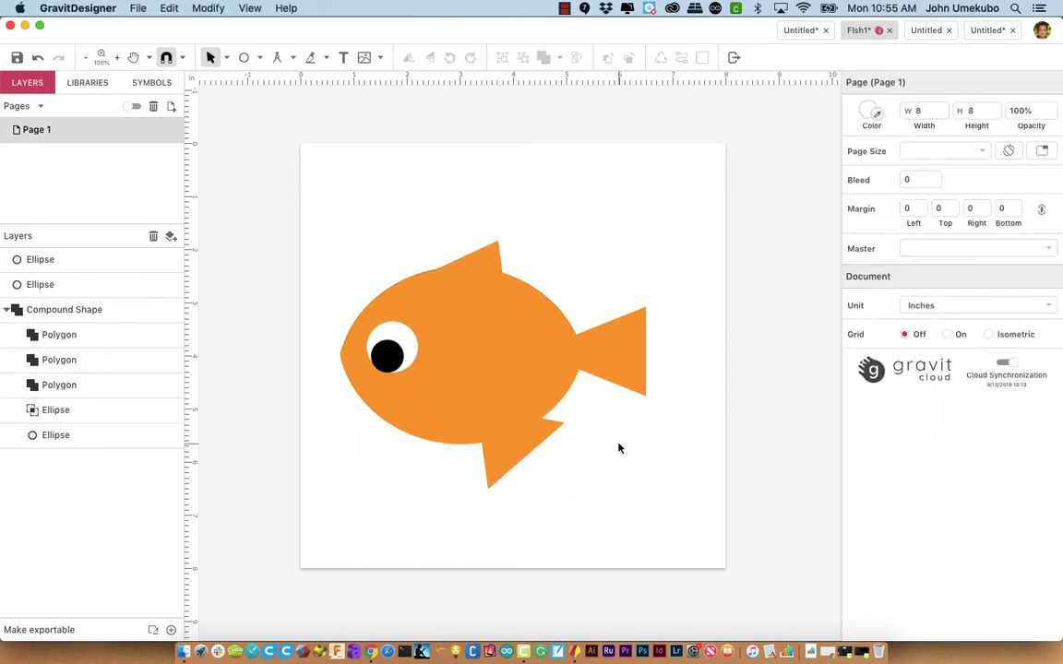
pyautogui.click(462, 313)
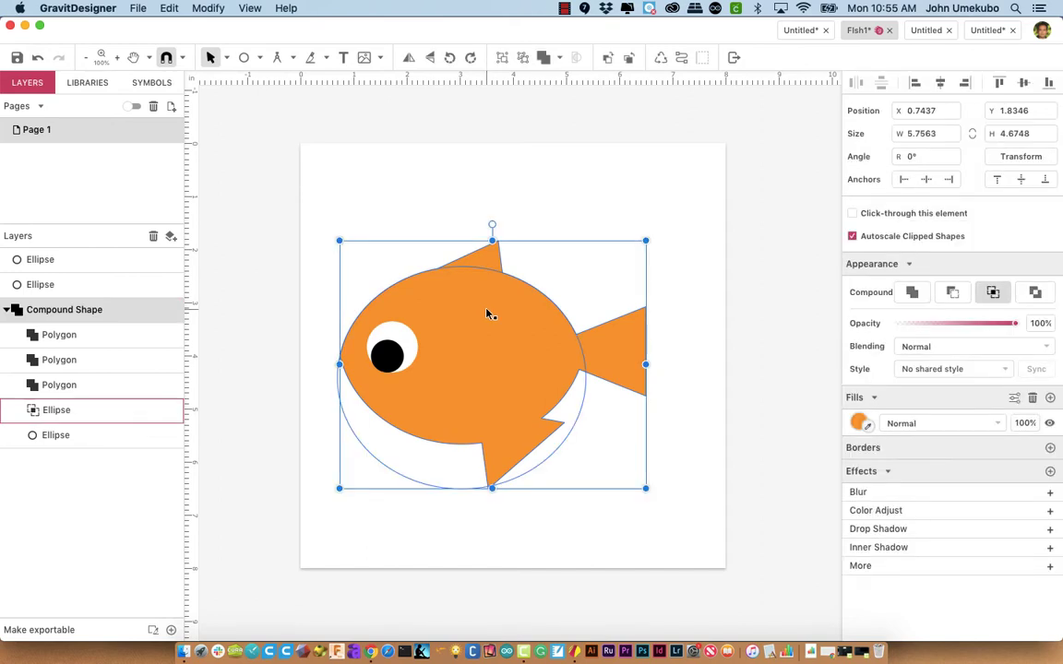
# - Deselect the top fin to view the whole fish outline
pyautogui.click(59, 359)
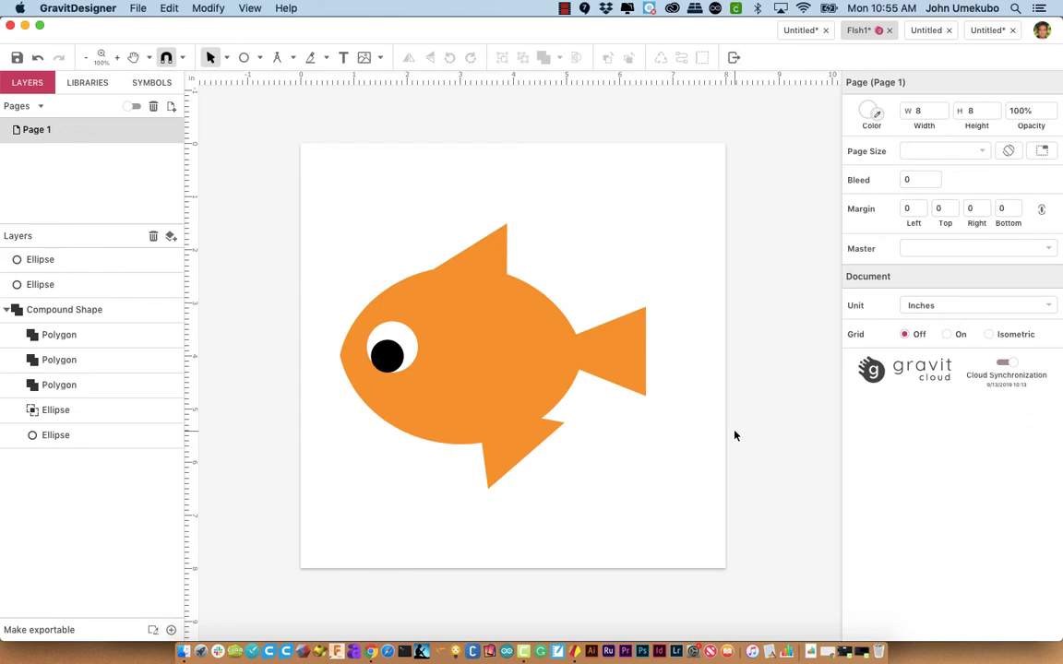
pyautogui.moveTo(612, 409)
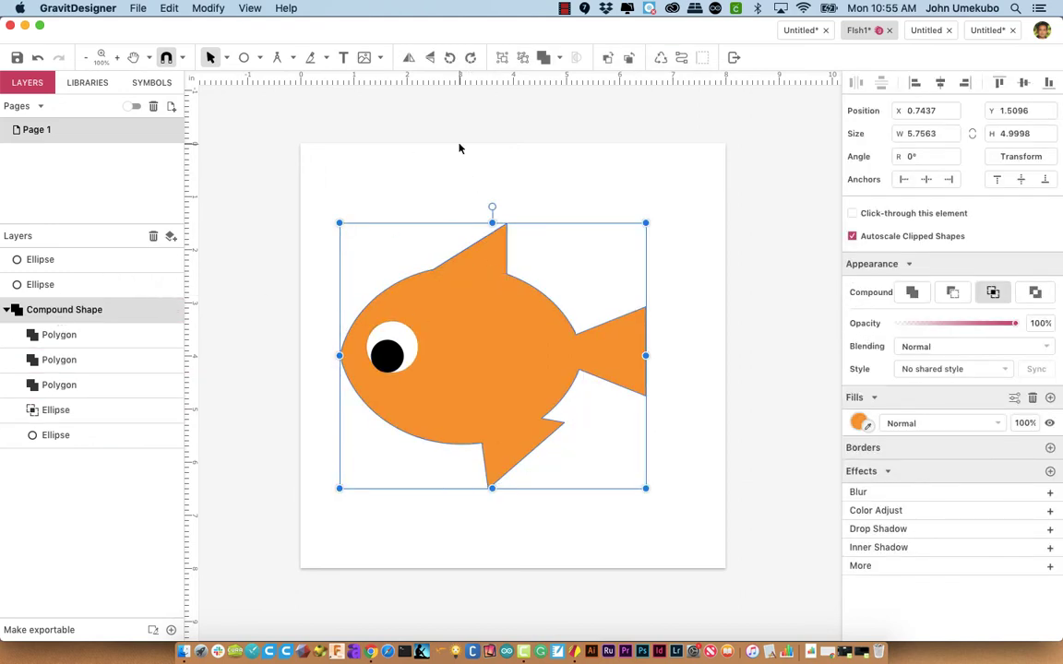
pyautogui.moveTo(681, 57)
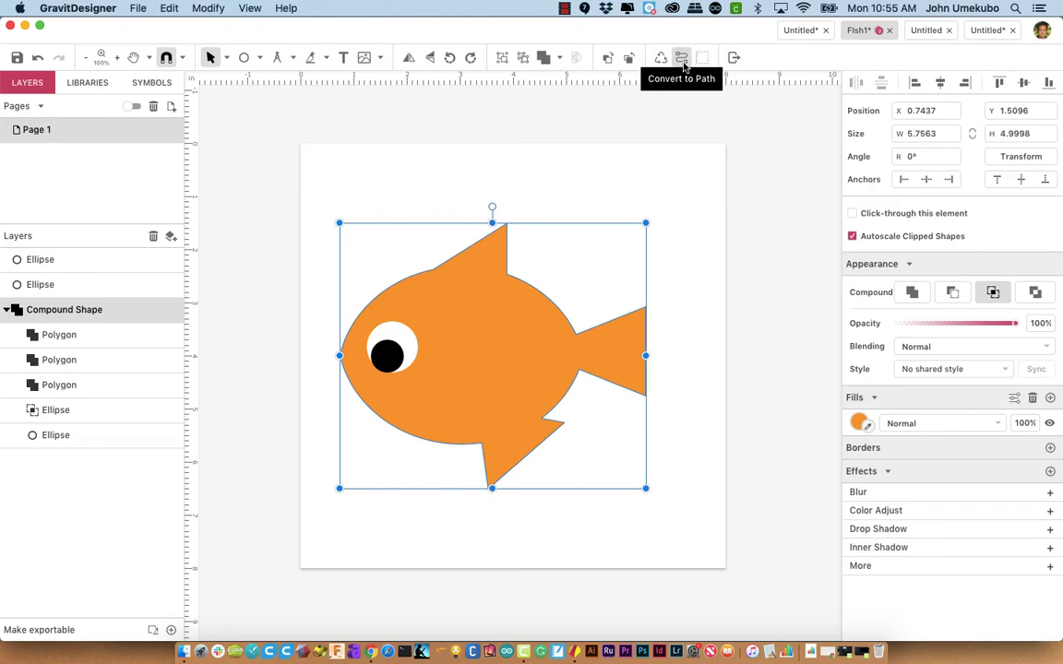
# - Convert the compound fish to an editable path and narrow it from the top-left handle
pyautogui.click(681, 58)
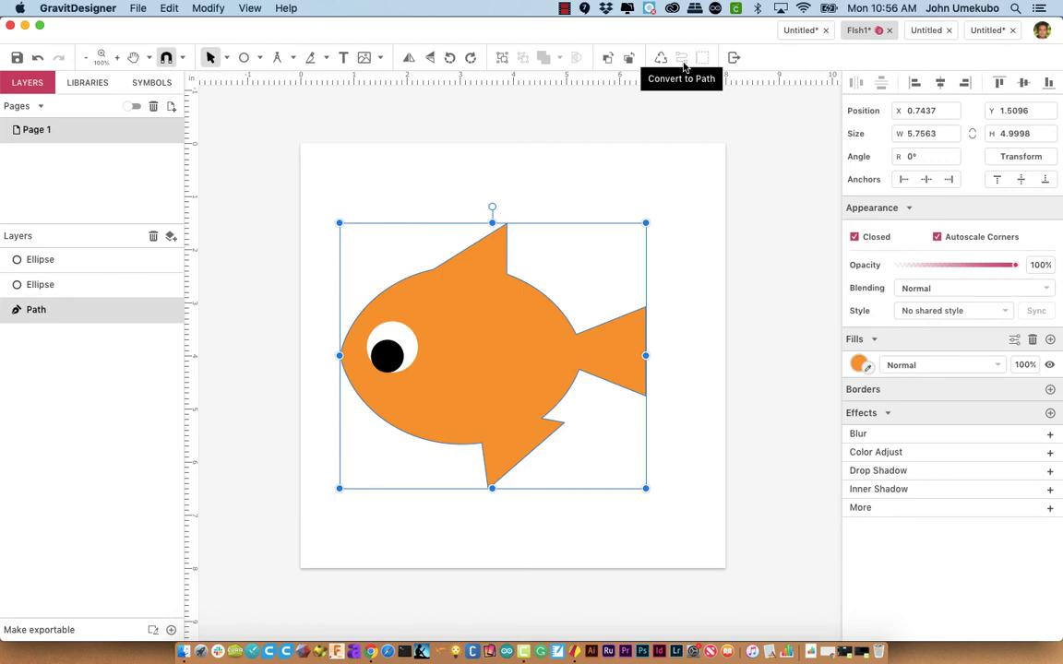
pyautogui.moveTo(37, 310)
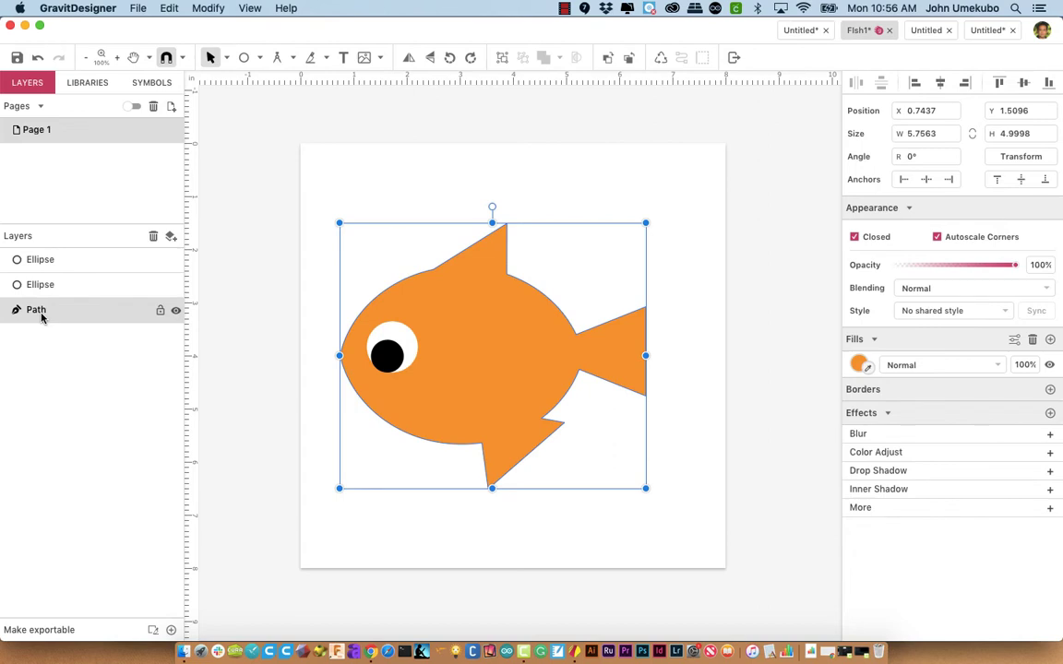
pyautogui.moveTo(487, 259)
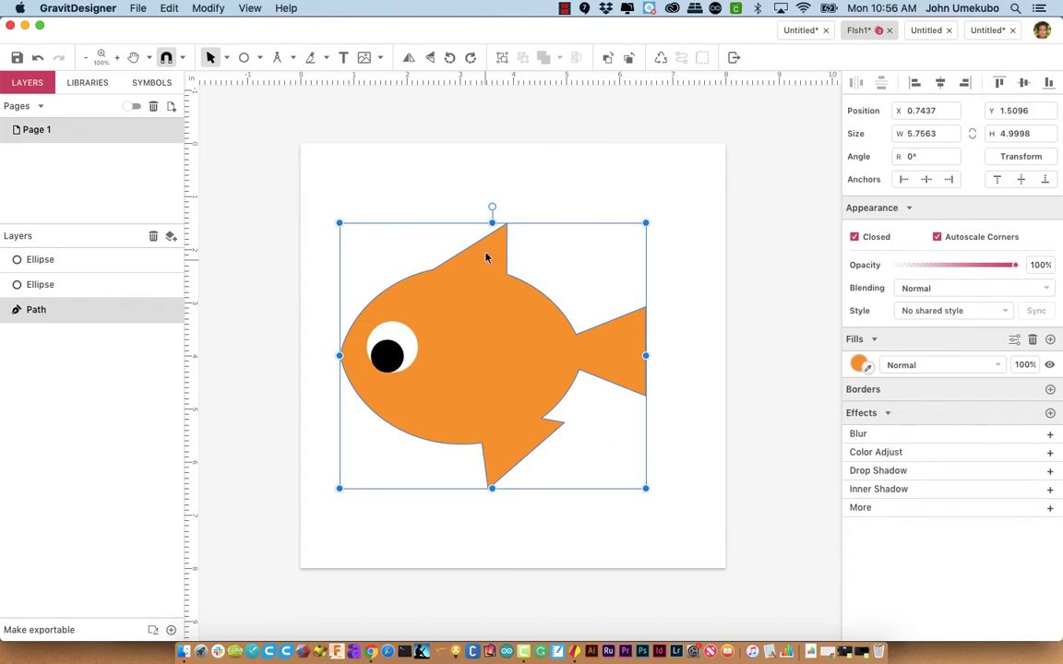
pyautogui.moveTo(524, 443)
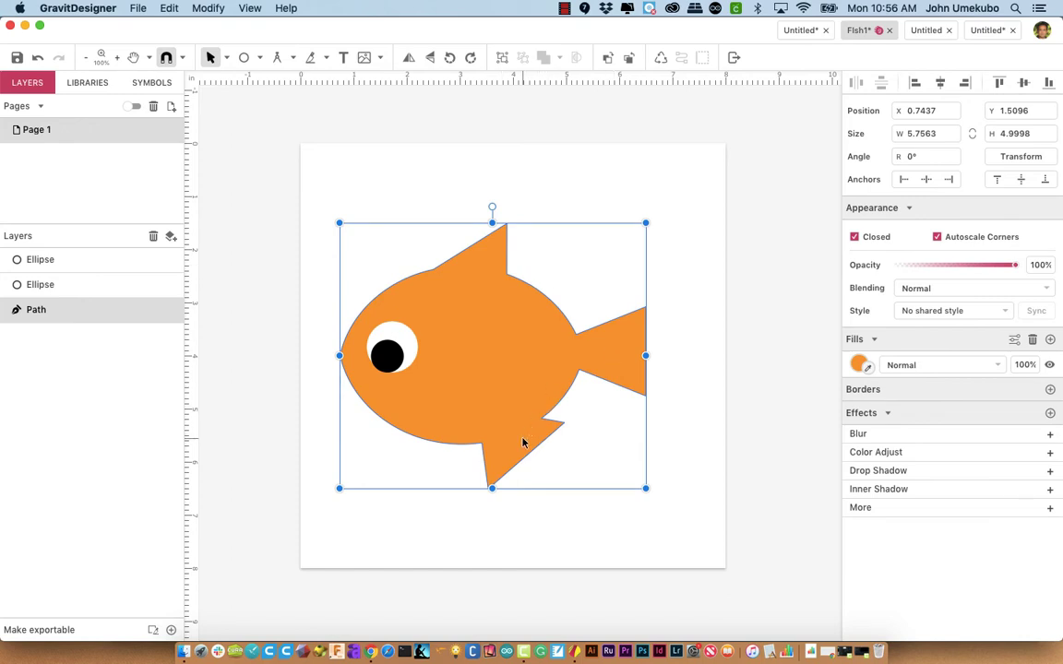
pyautogui.moveTo(487, 269)
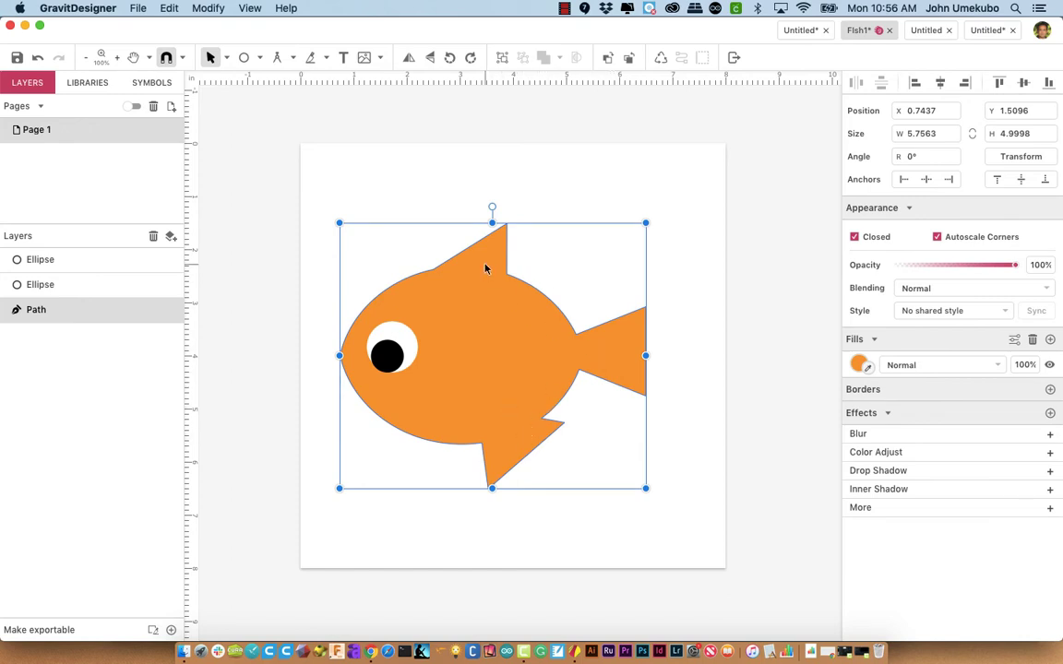
pyautogui.moveTo(506, 341)
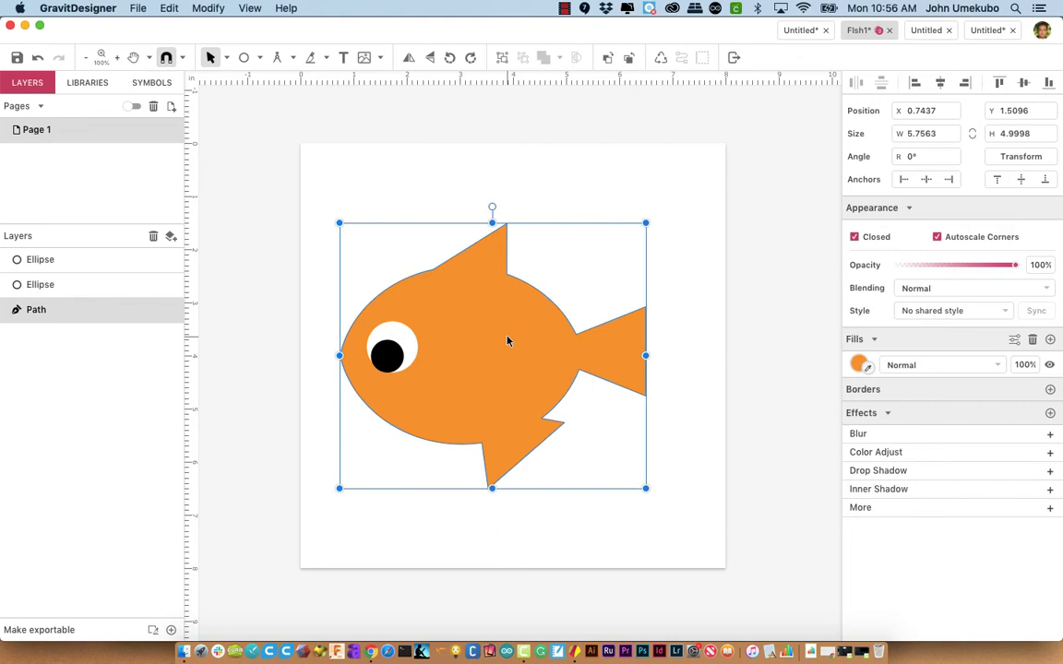
pyautogui.moveTo(508, 334)
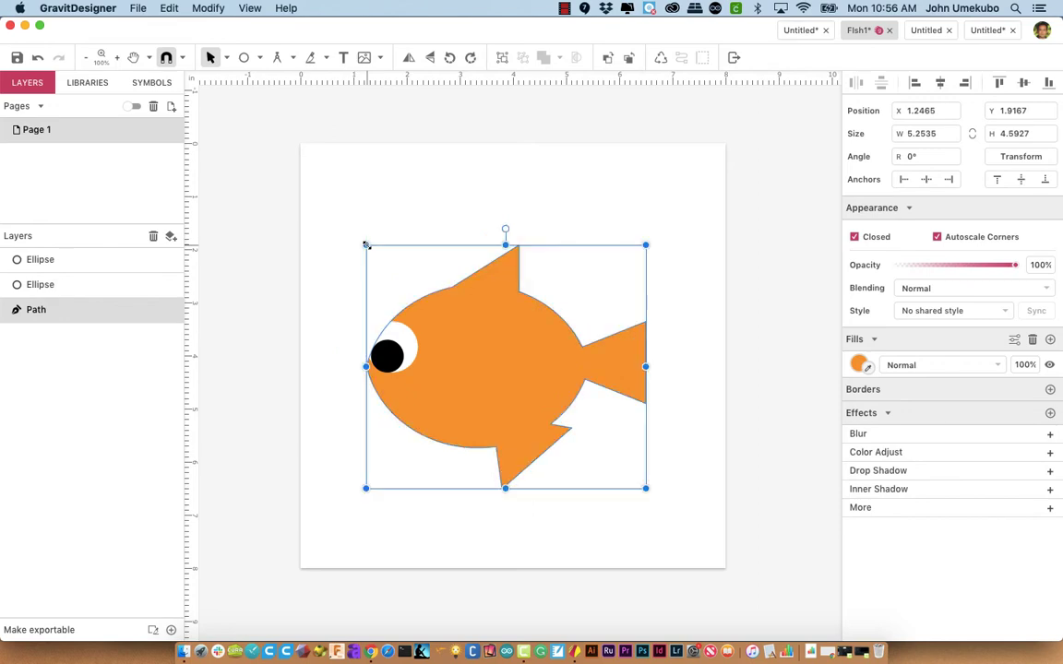
pyautogui.moveTo(506, 360); pyautogui.dragTo(495, 352)
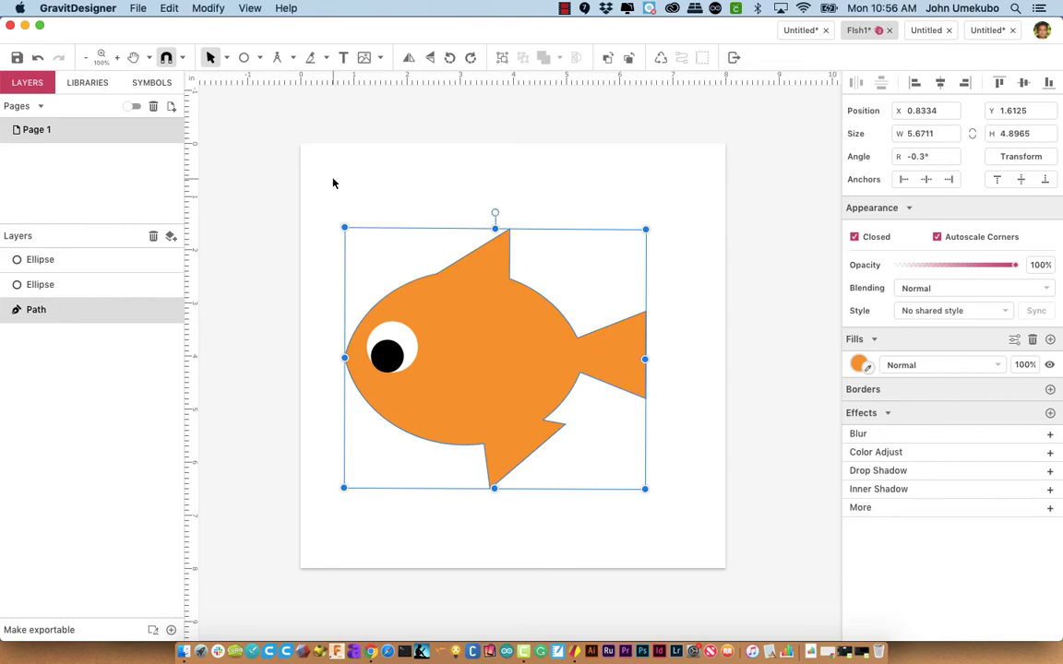
# - Switch to Subselect, lower the upper-back anchor and pull the top fin tip upward
pyautogui.click(227, 57)
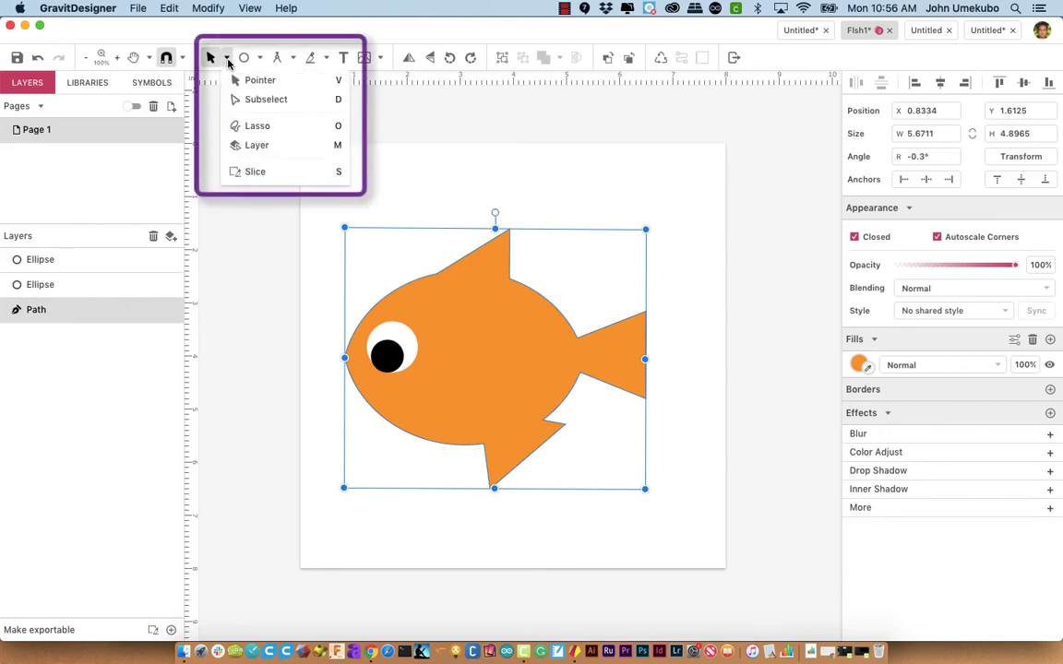
pyautogui.moveTo(260, 82)
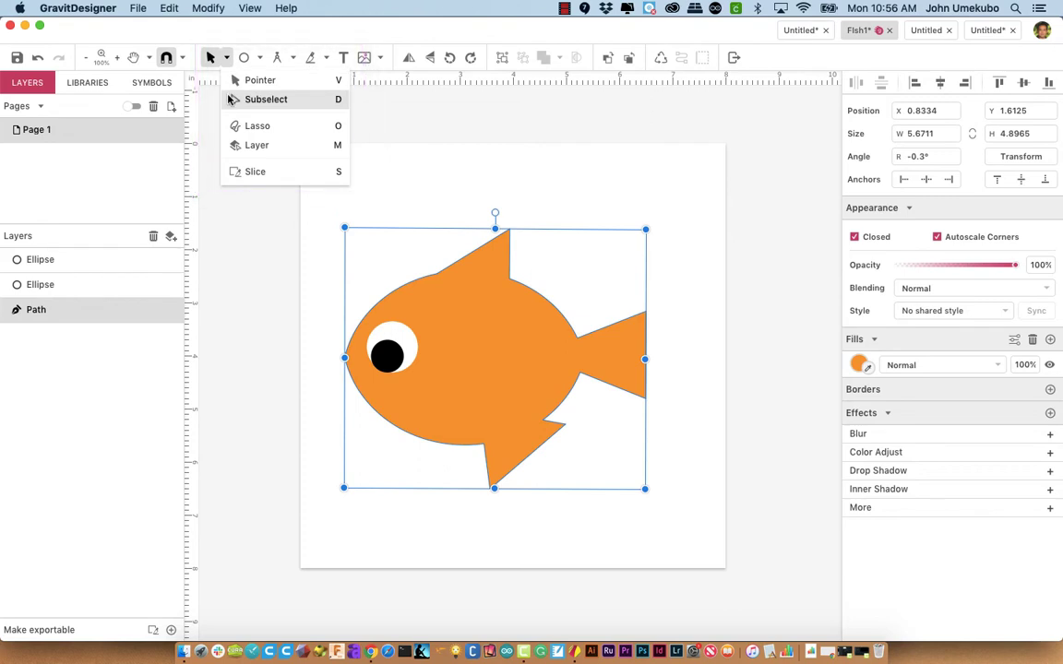
pyautogui.moveTo(272, 100)
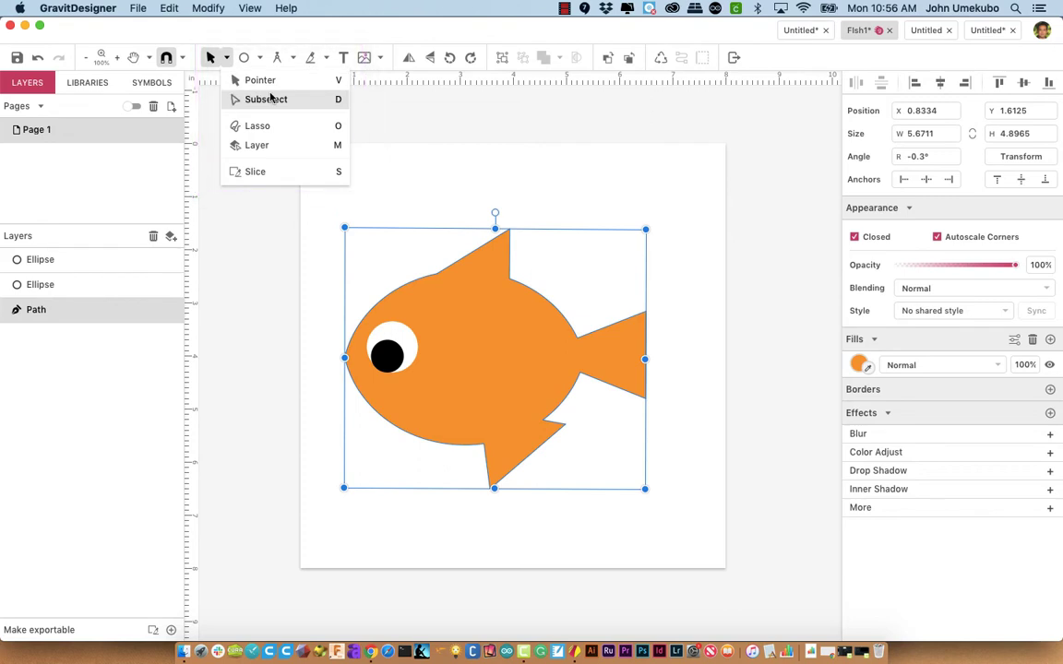
pyautogui.click(265, 99)
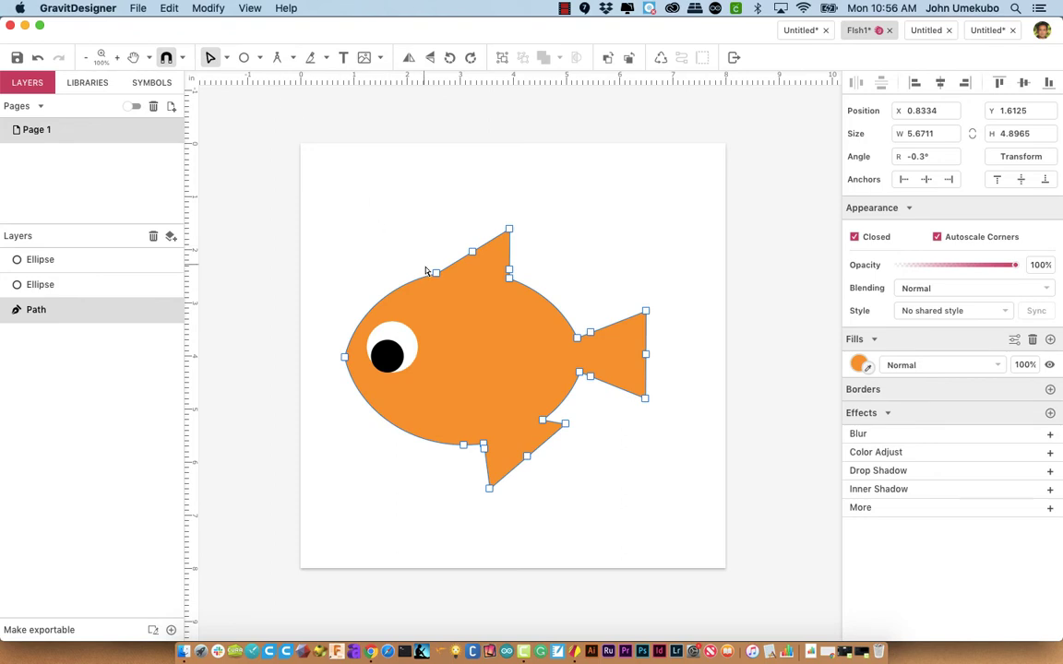
pyautogui.click(436, 277)
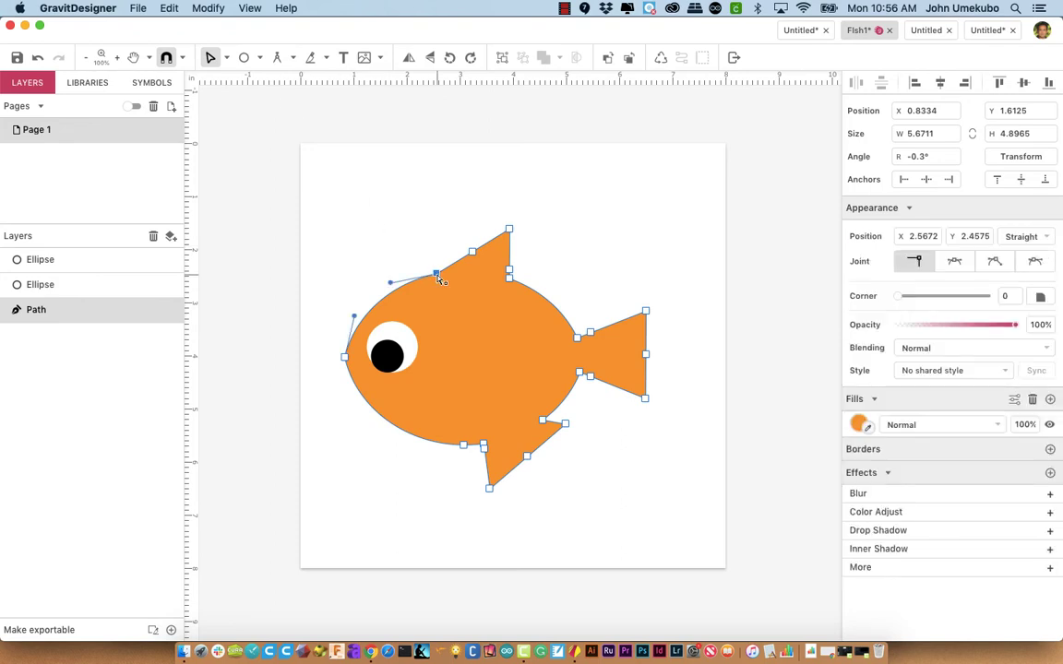
pyautogui.moveTo(439, 277); pyautogui.dragTo(428, 291)
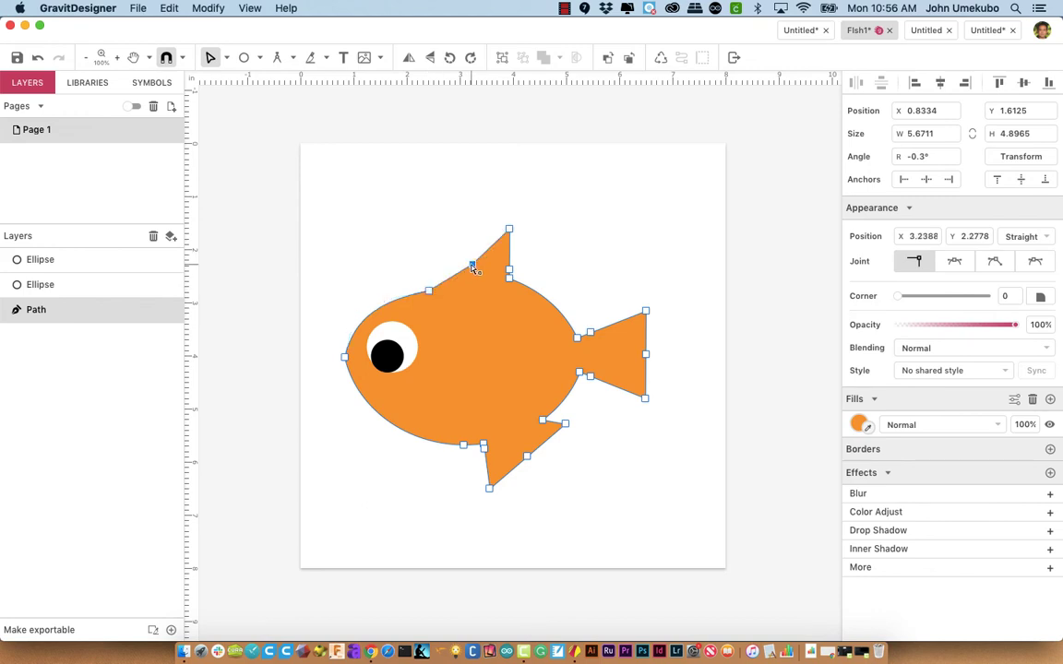
pyautogui.moveTo(472, 266); pyautogui.dragTo(509, 228)
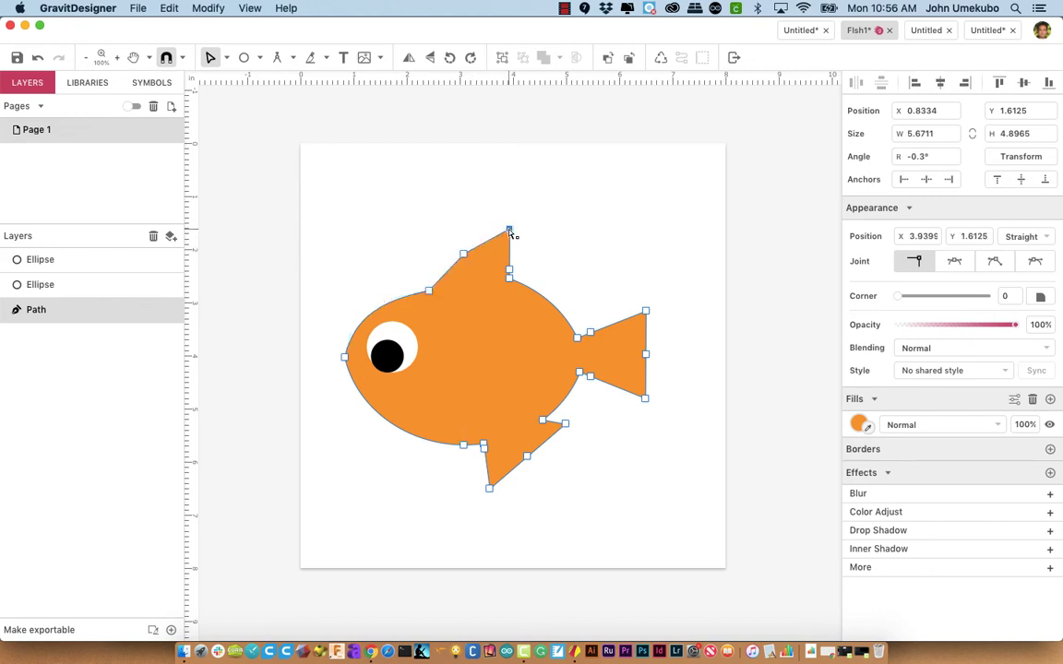
pyautogui.moveTo(509, 228); pyautogui.dragTo(517, 214)
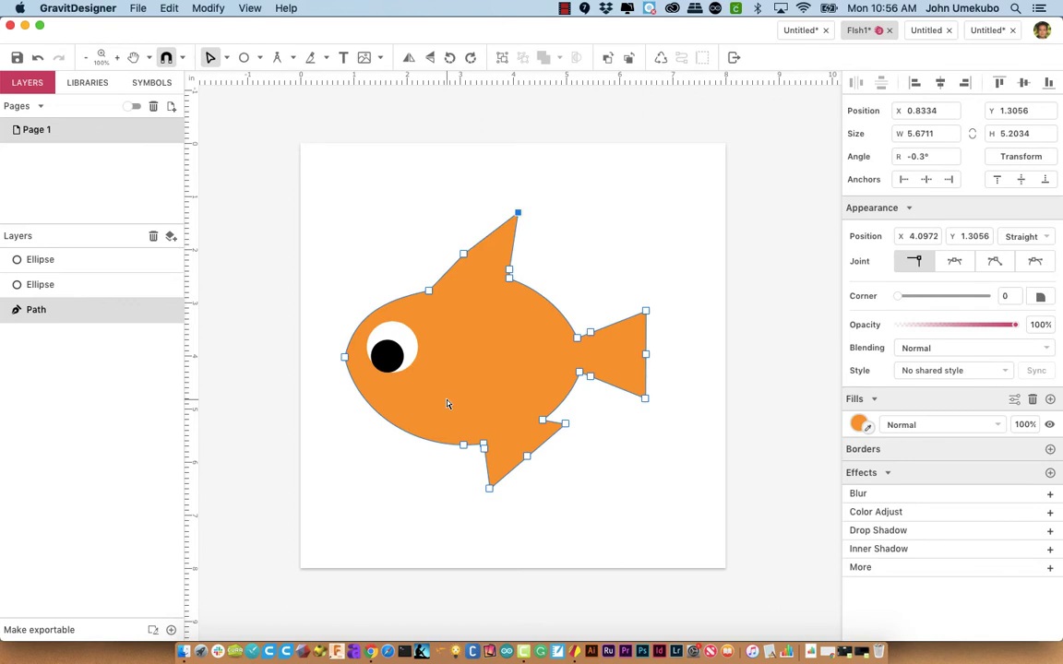
pyautogui.moveTo(628, 312)
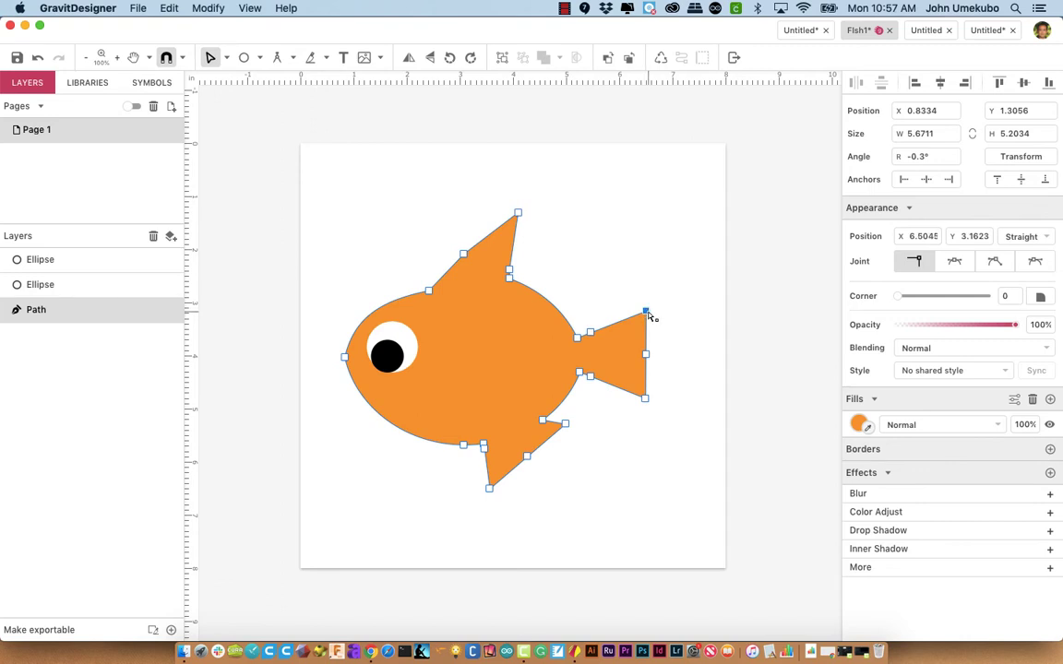
# - Pull both tail tips outward and move the nose point to reshape the head
pyautogui.moveTo(646, 310); pyautogui.dragTo(665, 299)
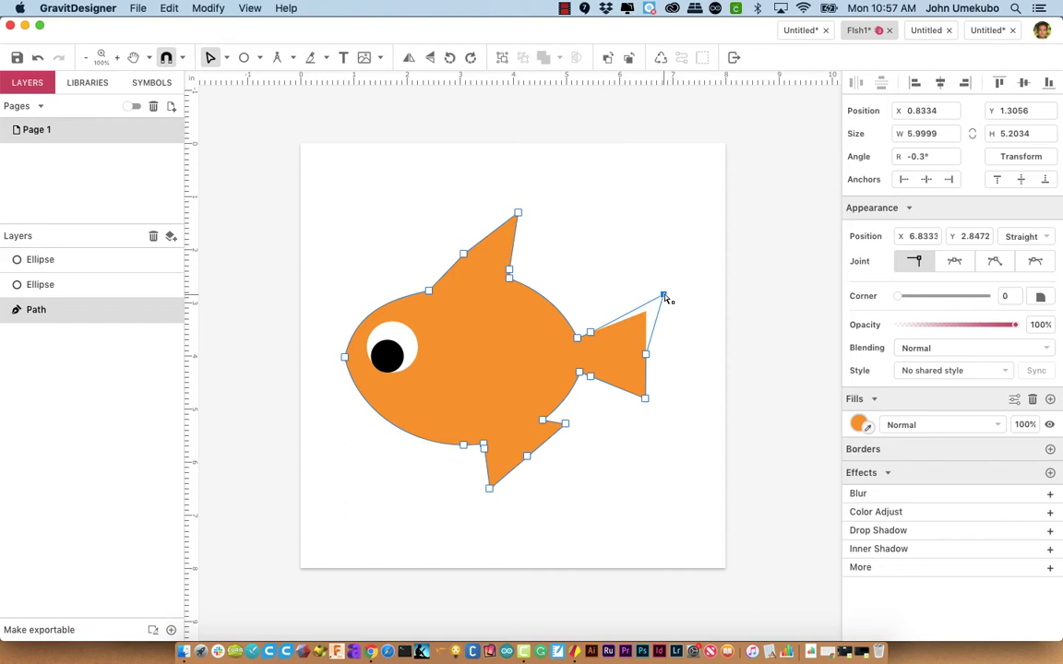
pyautogui.moveTo(664, 295); pyautogui.dragTo(681, 279)
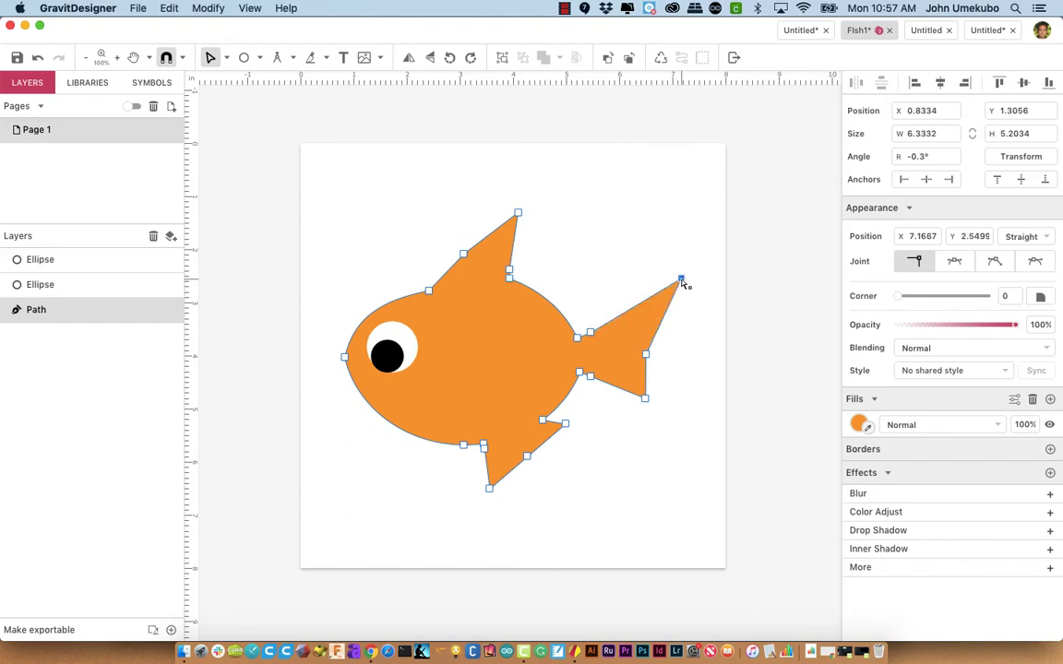
pyautogui.moveTo(681, 279); pyautogui.dragTo(646, 402)
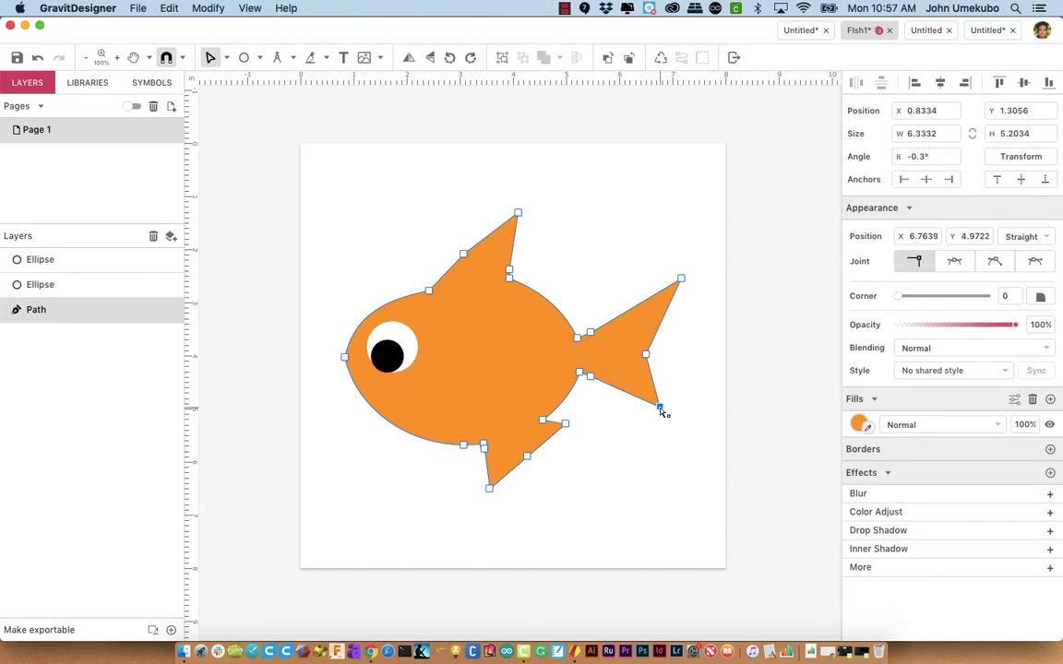
pyautogui.moveTo(342, 360)
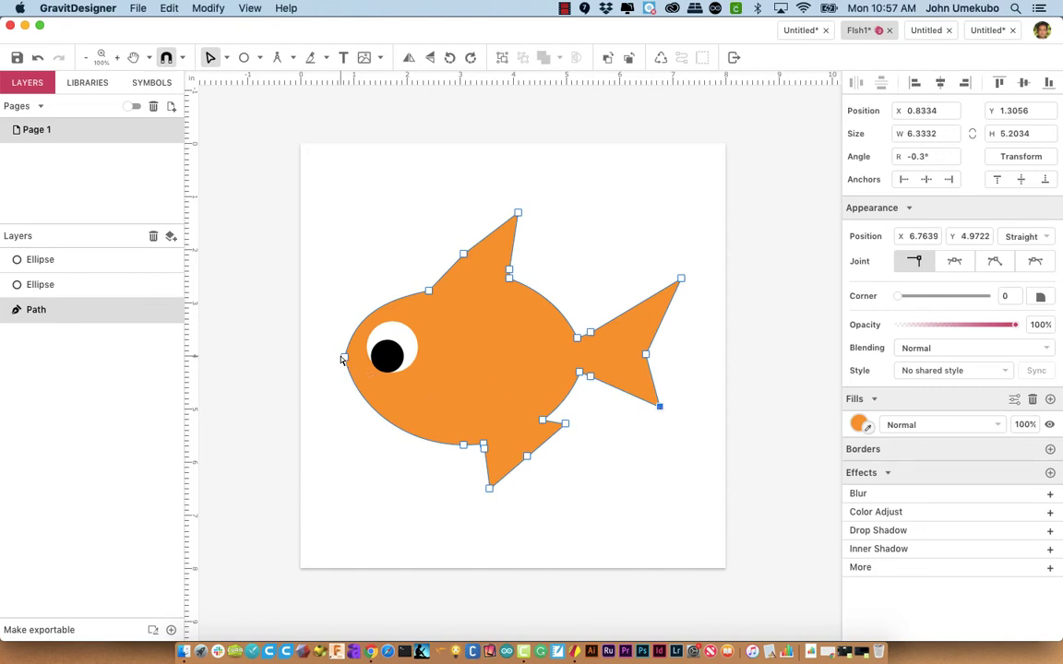
pyautogui.click(343, 358)
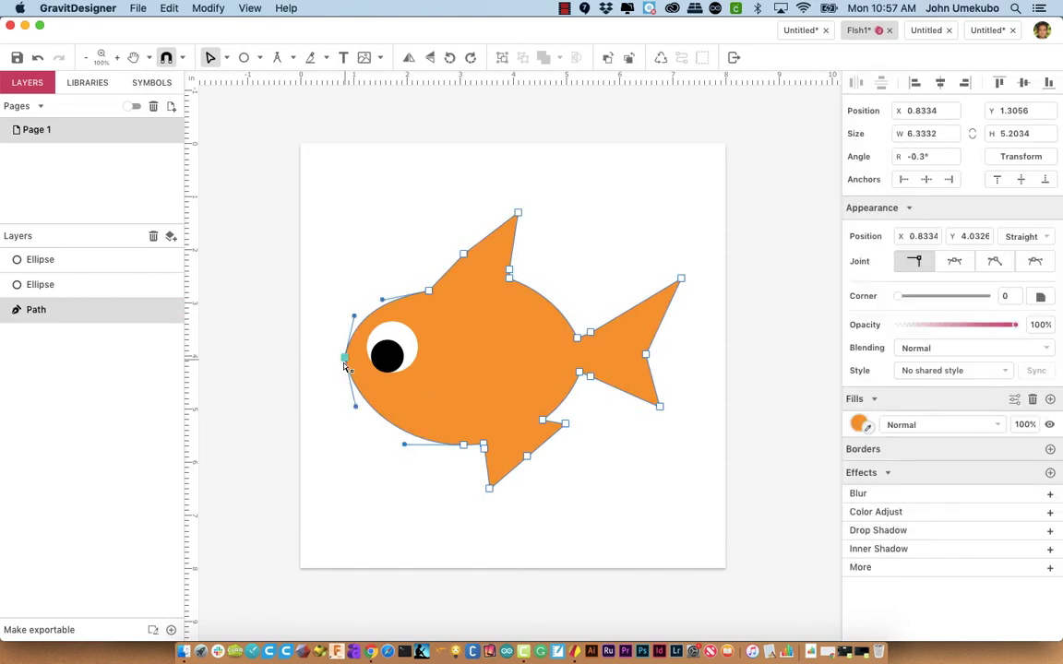
pyautogui.moveTo(355, 318); pyautogui.dragTo(420, 285)
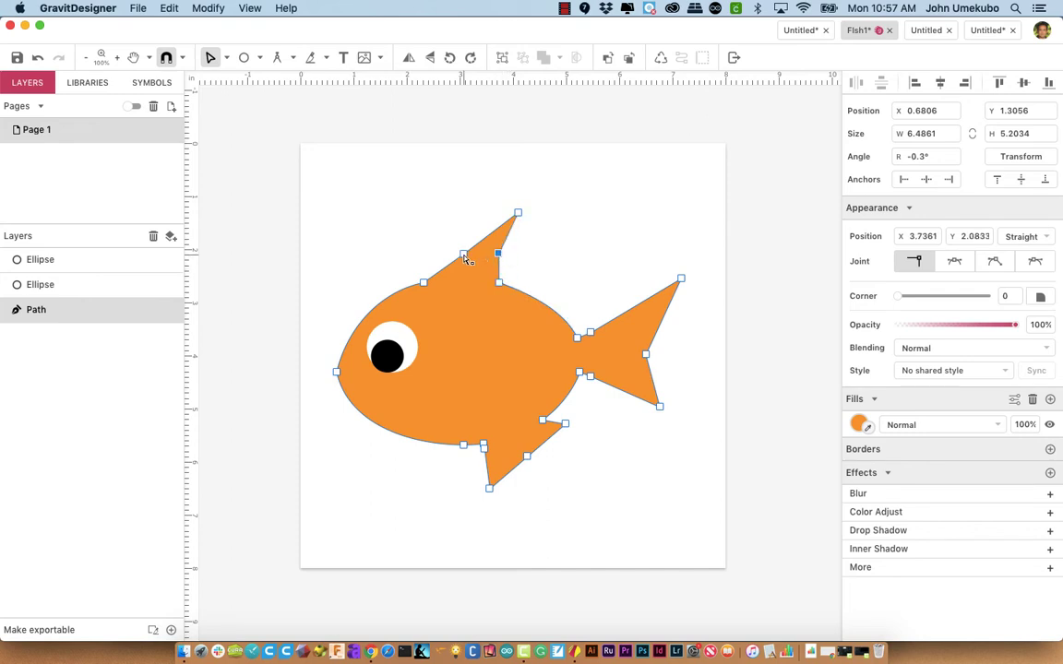
# - Reshape the belly curve and pull the bottom fin points lower and outward
pyautogui.moveTo(498, 255); pyautogui.dragTo(464, 238)
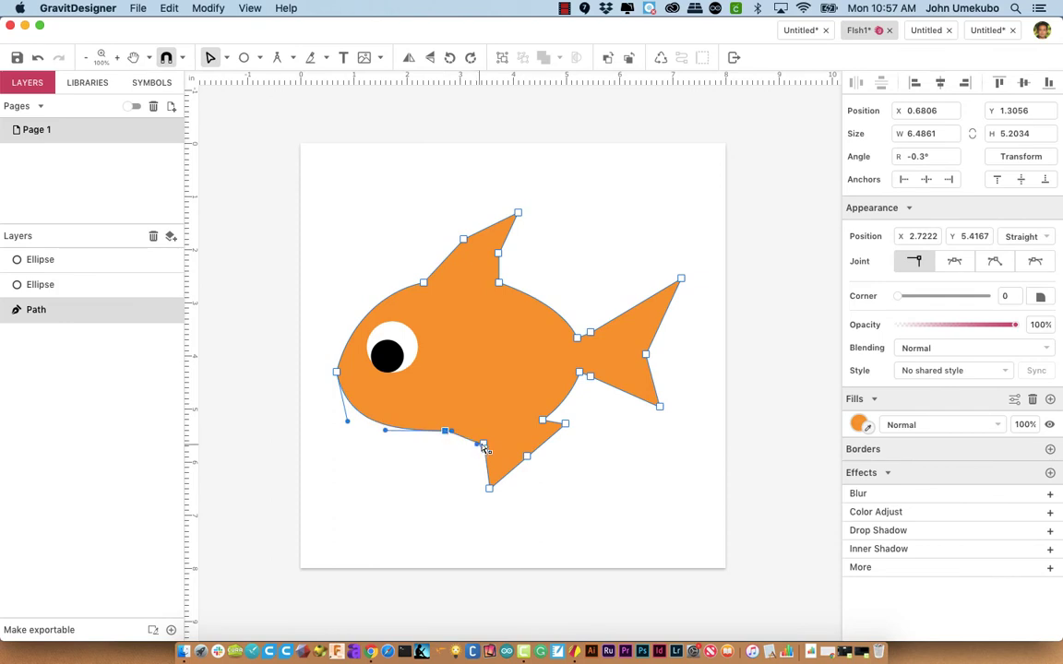
pyautogui.moveTo(484, 441); pyautogui.dragTo(484, 458)
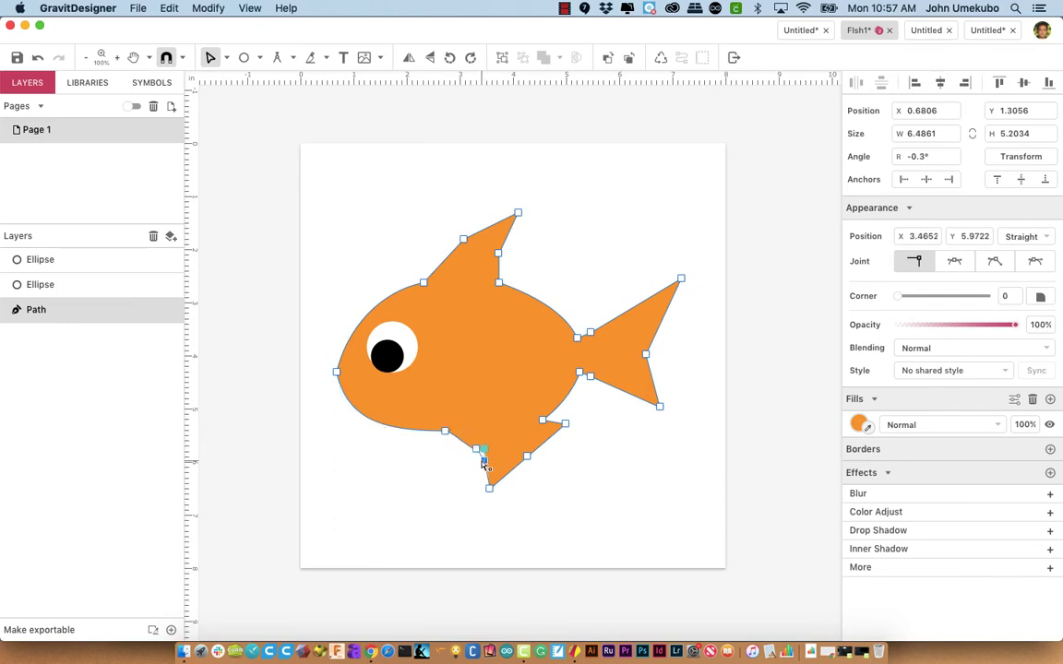
pyautogui.moveTo(484, 460); pyautogui.dragTo(518, 494)
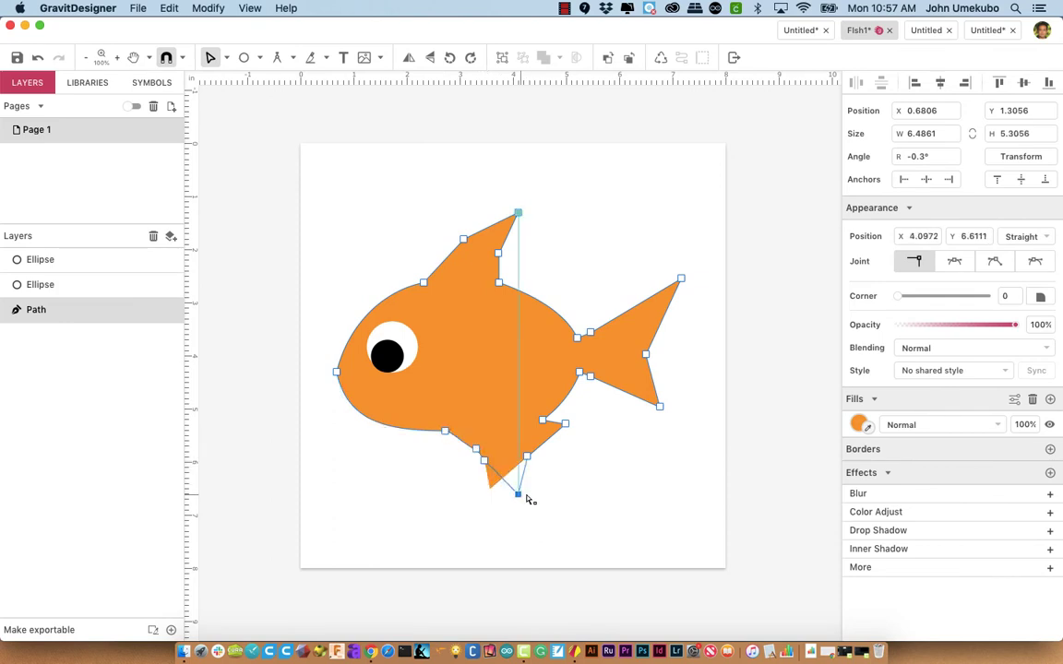
pyautogui.moveTo(526, 494); pyautogui.dragTo(591, 426)
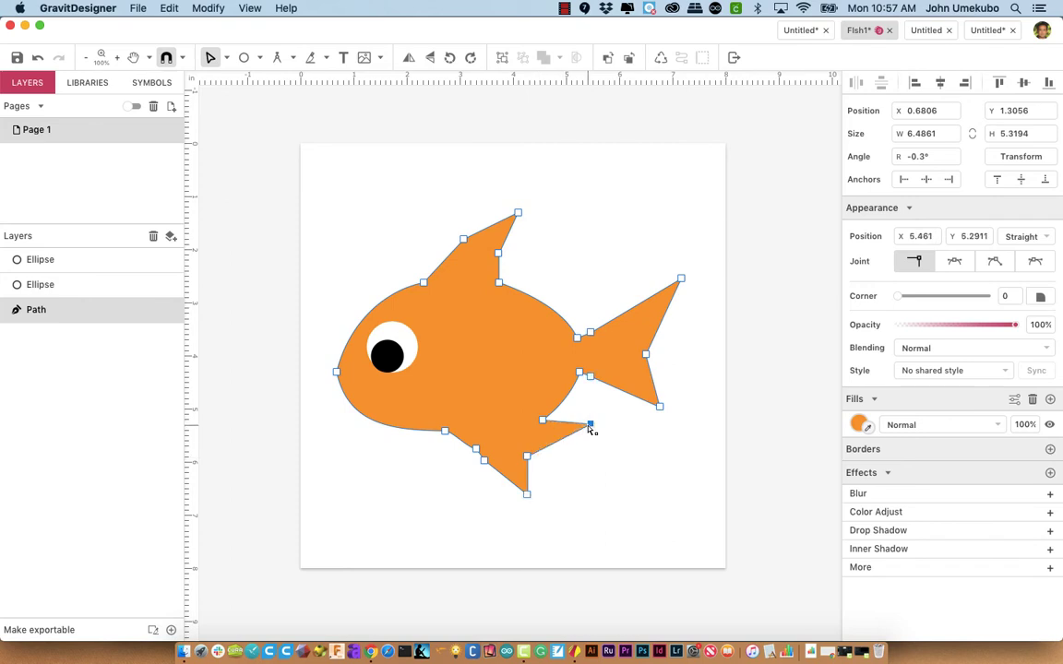
pyautogui.moveTo(591, 425); pyautogui.dragTo(526, 458)
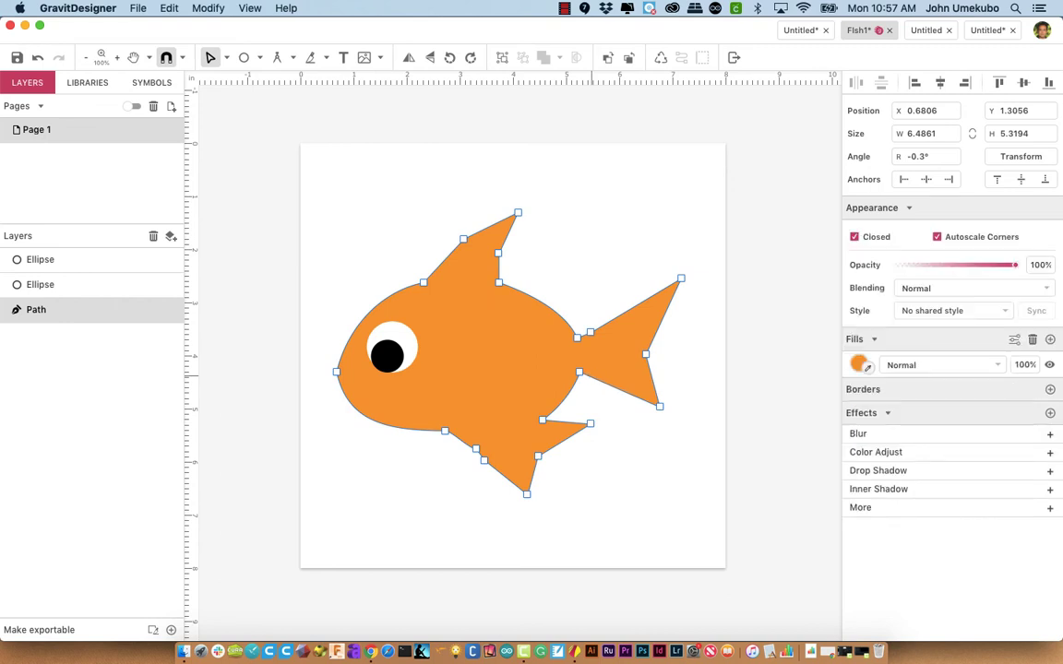
pyautogui.moveTo(594, 335)
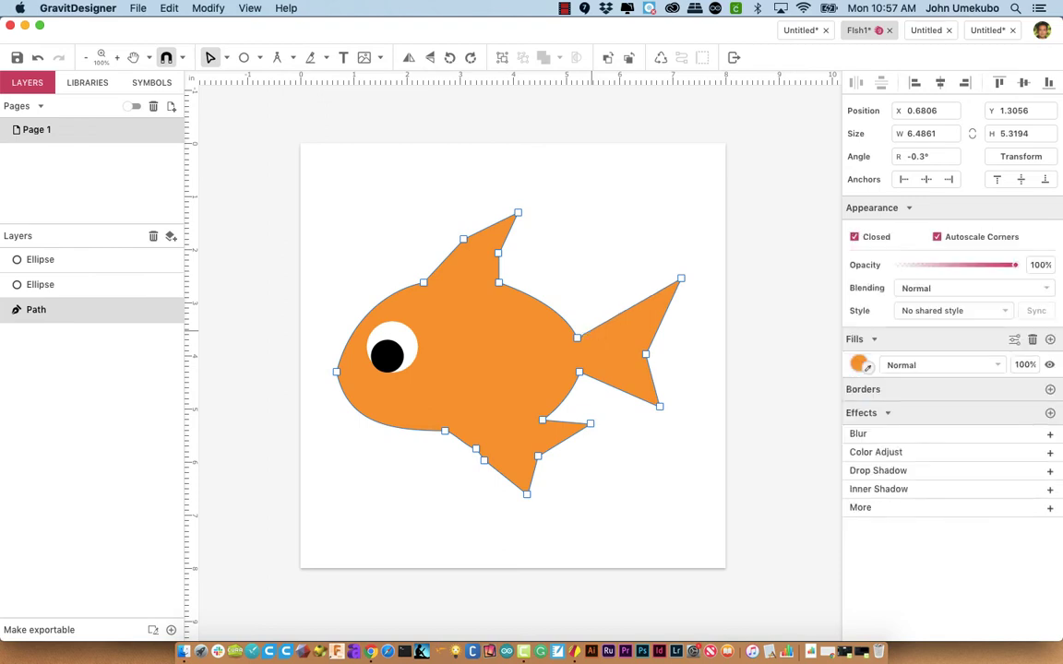
pyautogui.moveTo(568, 299)
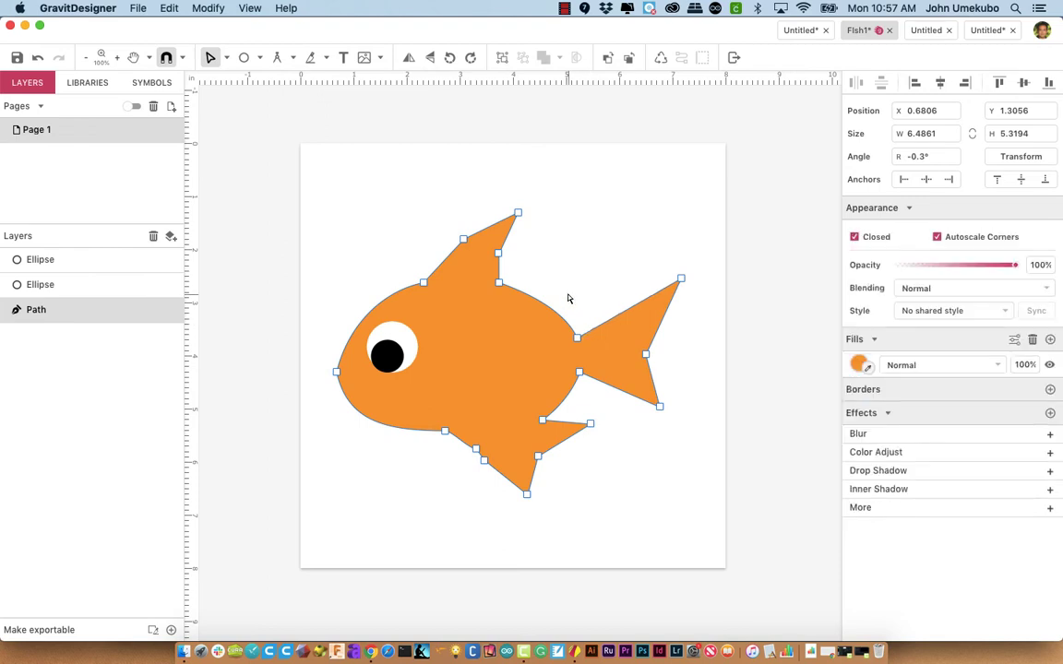
pyautogui.moveTo(453, 377)
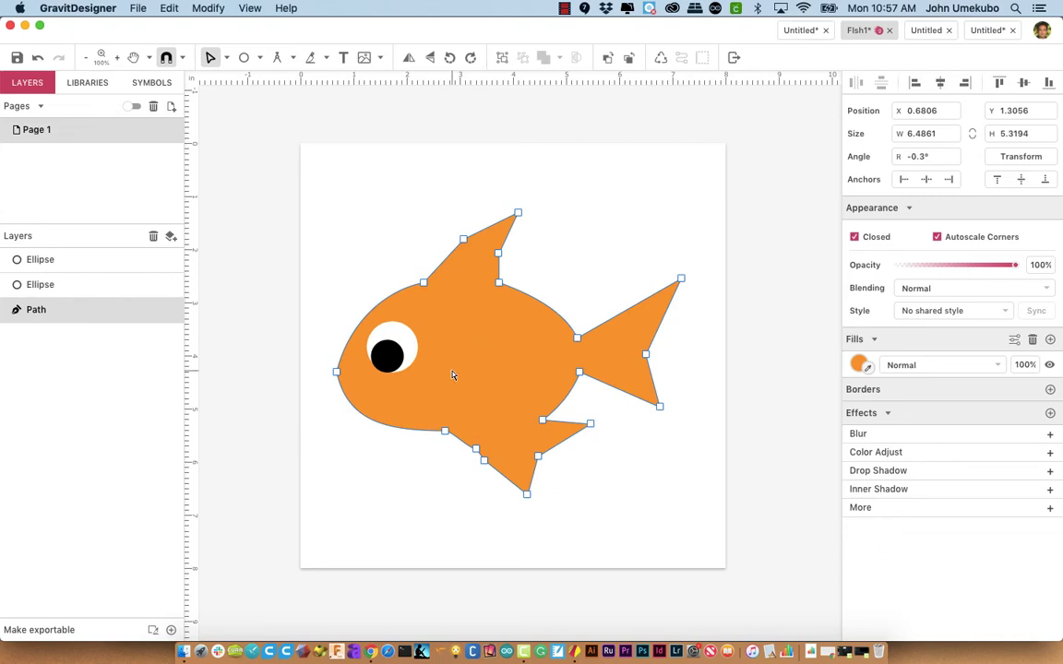
pyautogui.moveTo(376, 422)
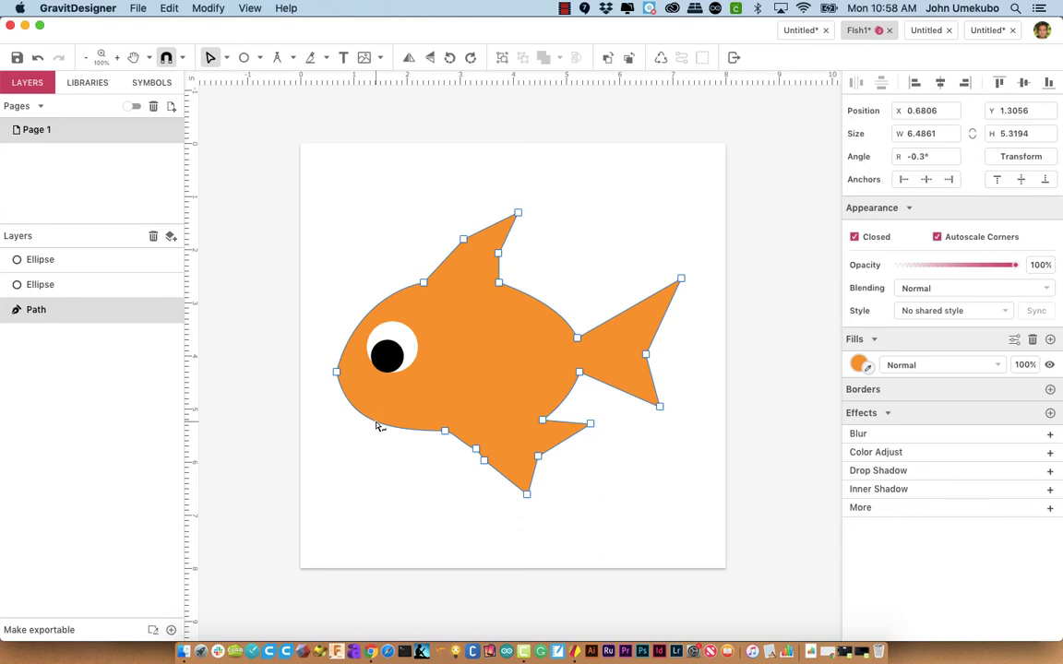
# - Drag the lower-front anchor point inward to notch a mouth below the eye
pyautogui.click(358, 413)
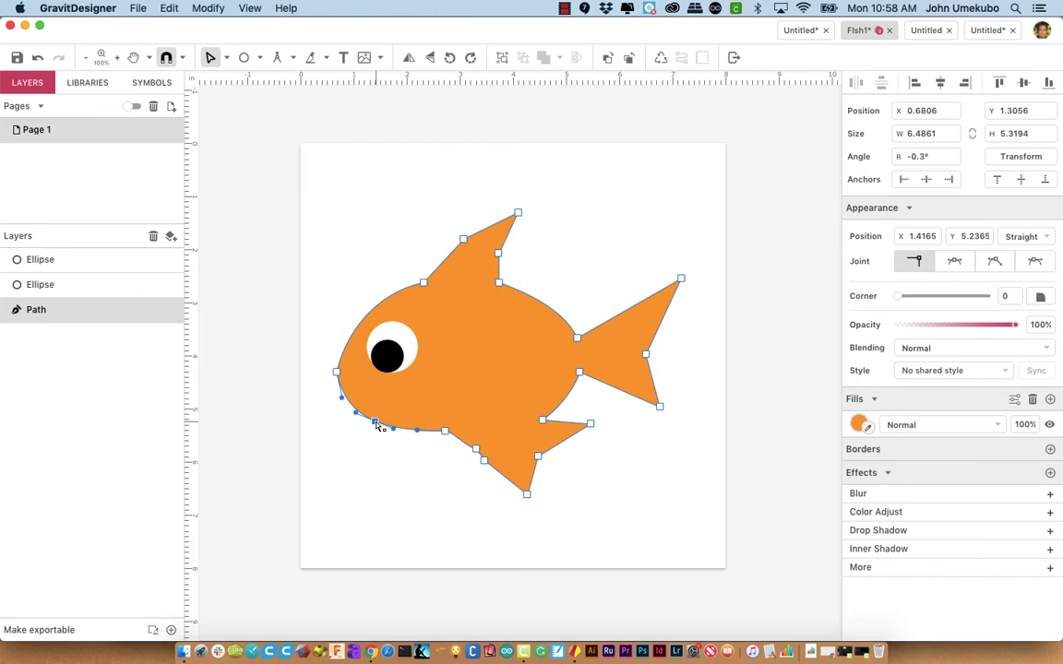
pyautogui.moveTo(376, 426); pyautogui.dragTo(362, 417)
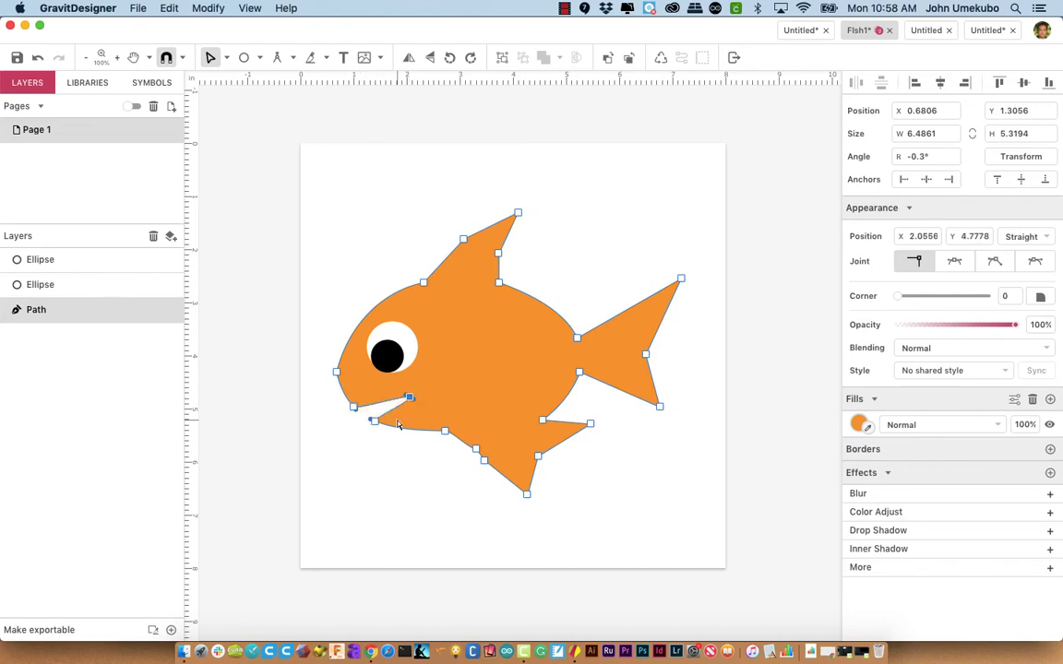
pyautogui.click(402, 439)
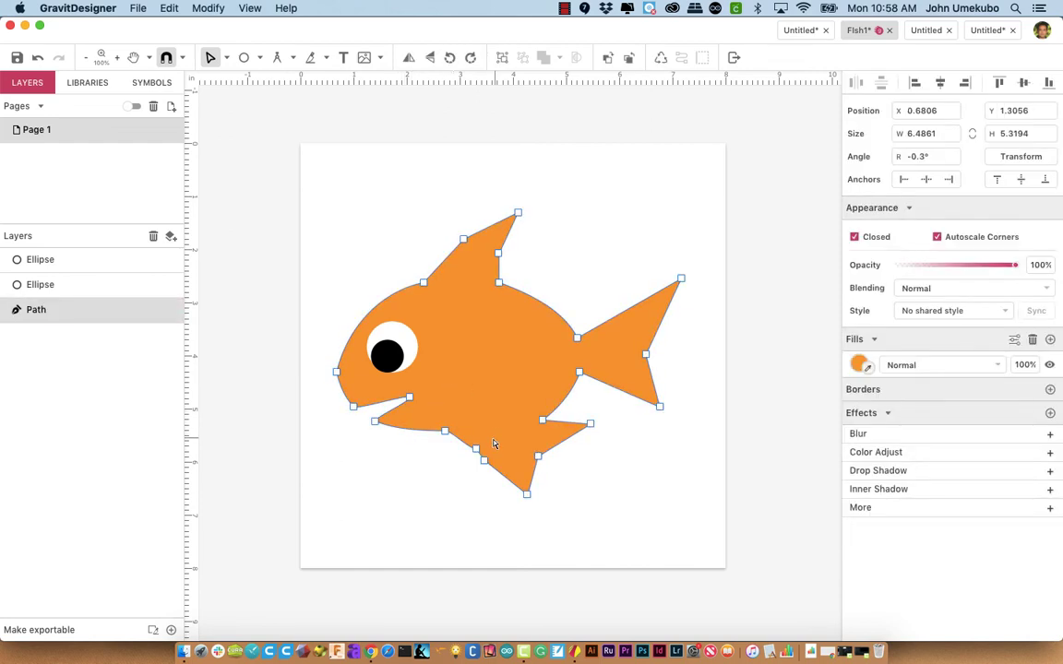
pyautogui.click(472, 451)
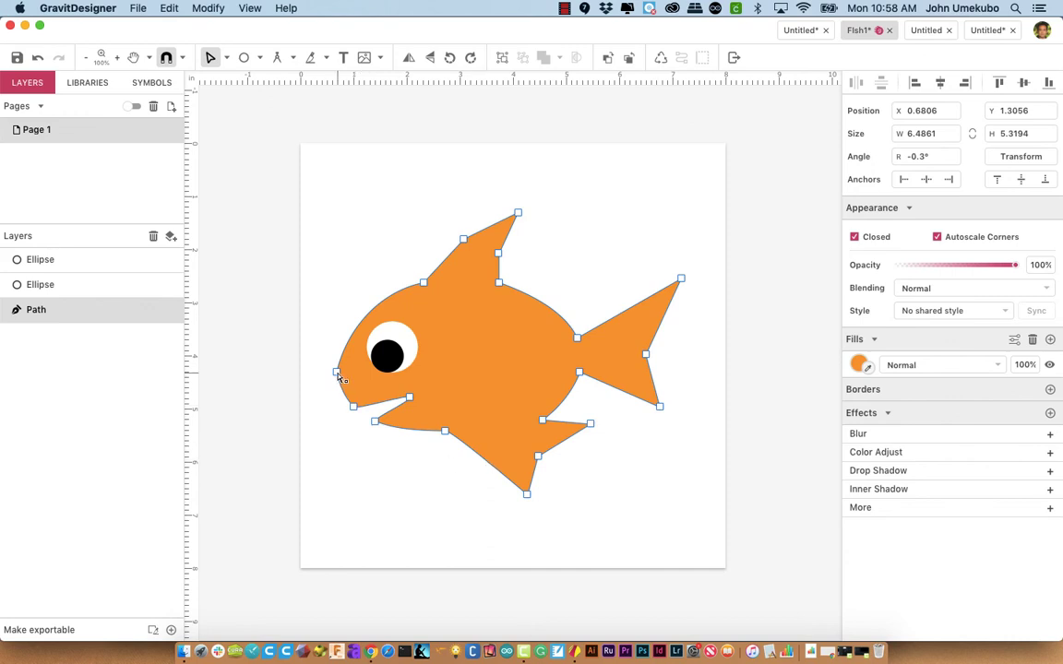
# - Subselect the nose anchor point to reshape the front of the head
pyautogui.click(336, 378)
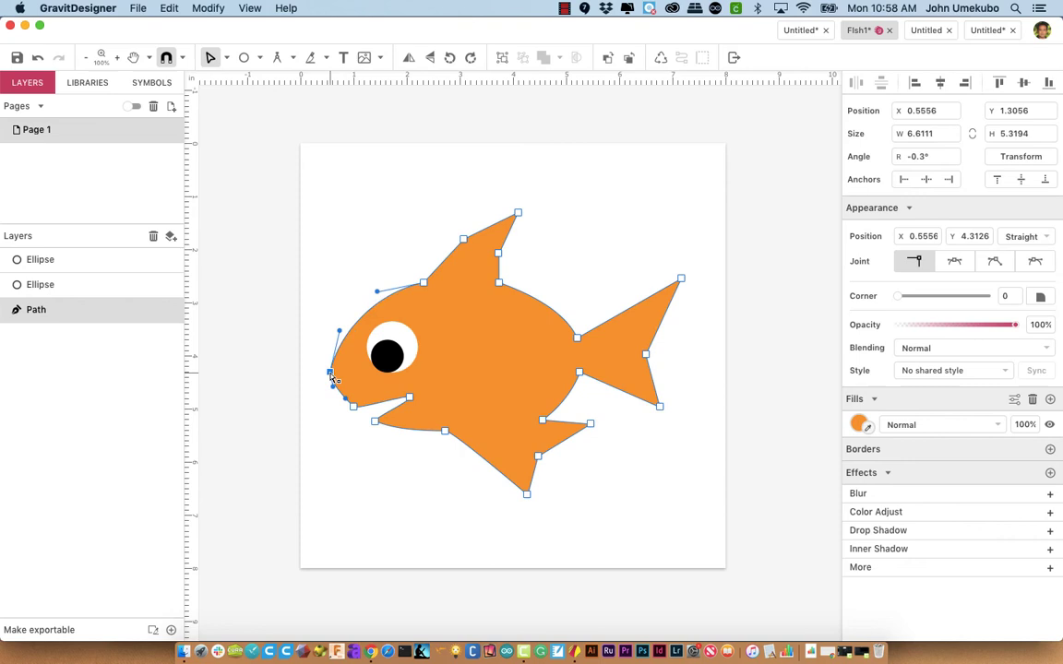
pyautogui.moveTo(432, 288)
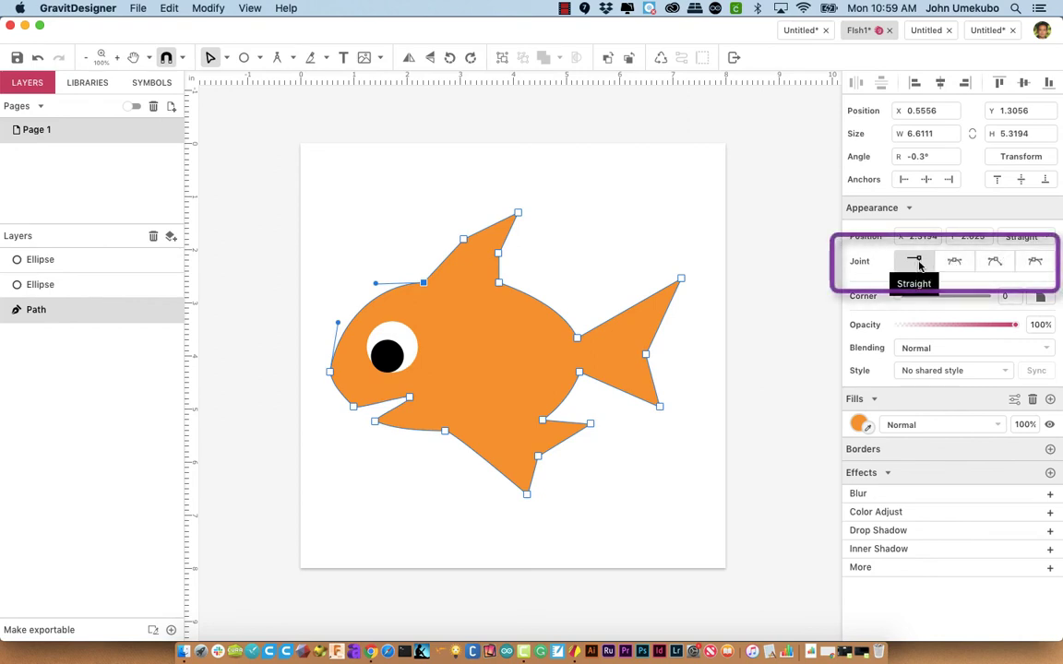
pyautogui.moveTo(956, 262)
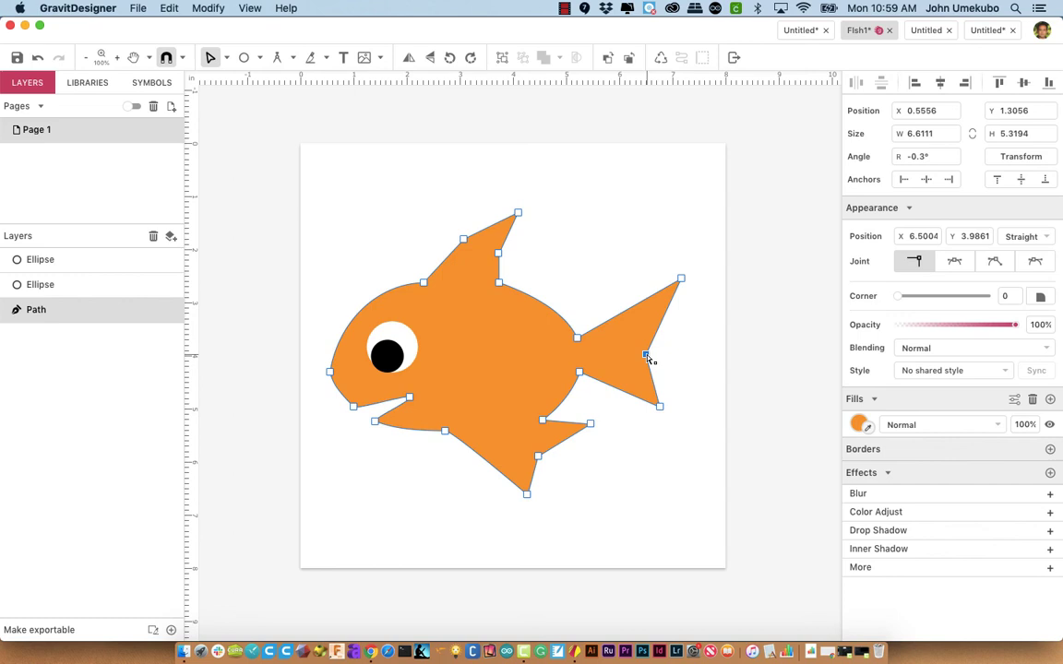
pyautogui.moveTo(653, 355)
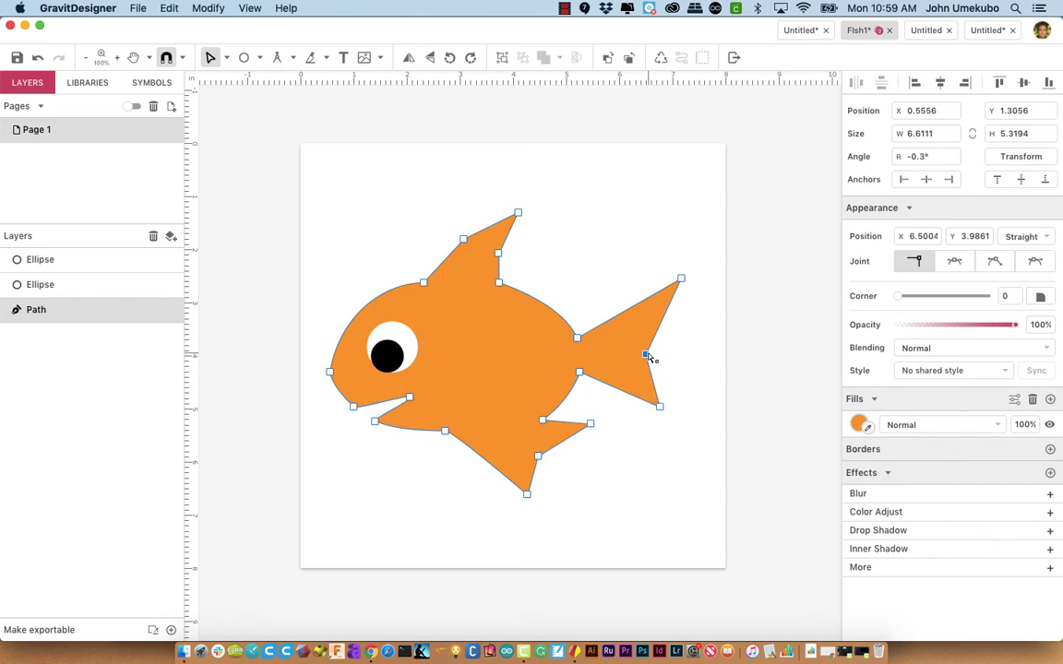
pyautogui.moveTo(956, 260)
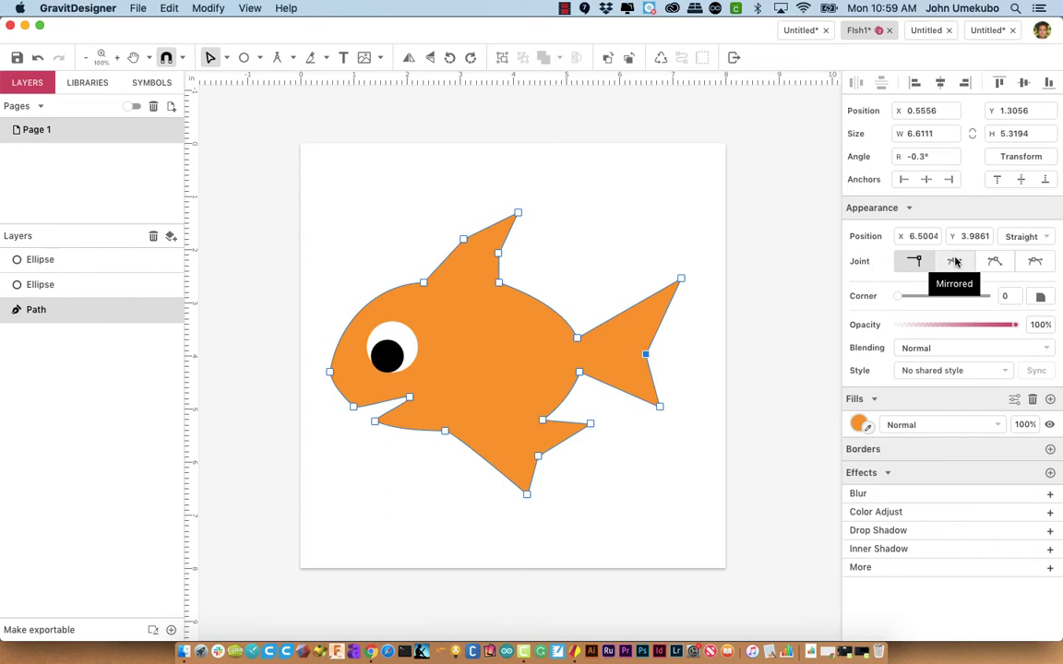
# - Set the tail notch joint to Mirrored, curve the back edge, then set it to Disconnected
pyautogui.click(956, 261)
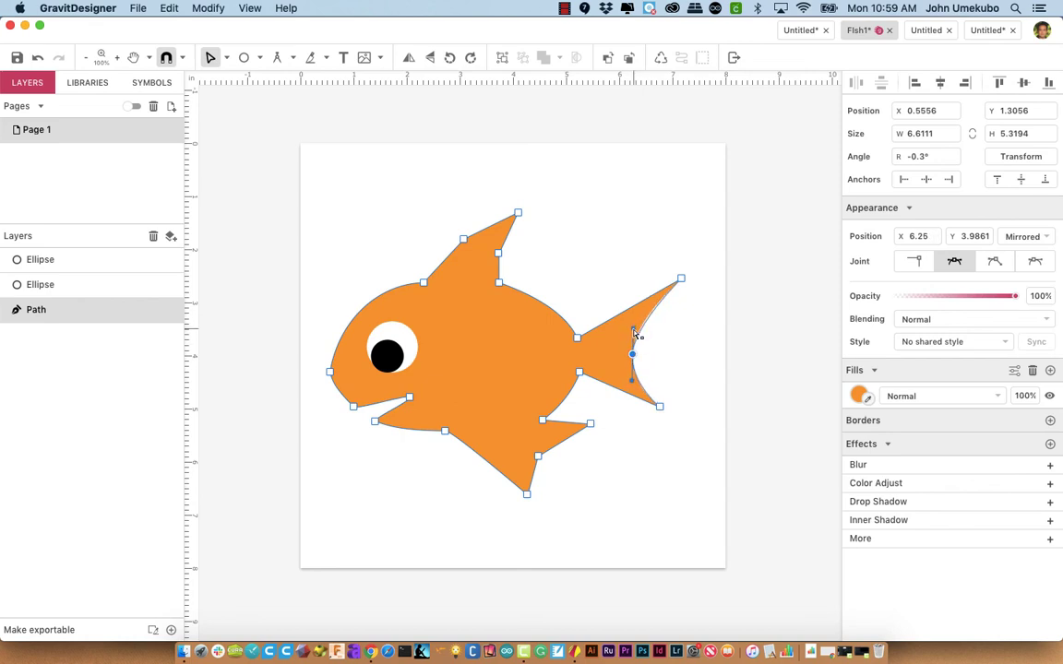
pyautogui.moveTo(631, 355); pyautogui.dragTo(642, 356)
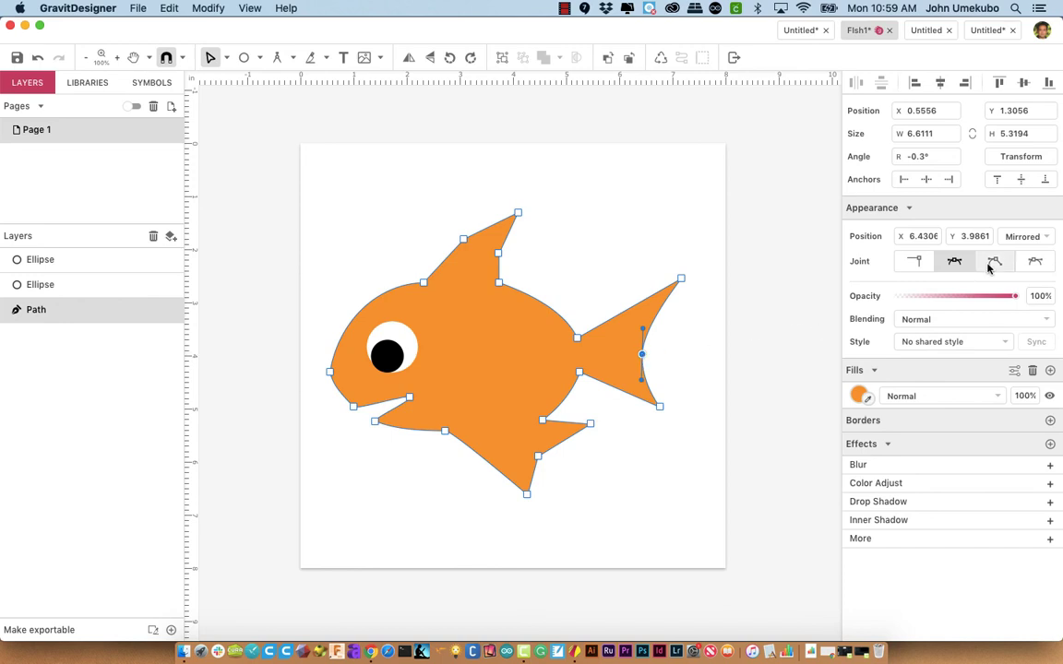
pyautogui.click(993, 262)
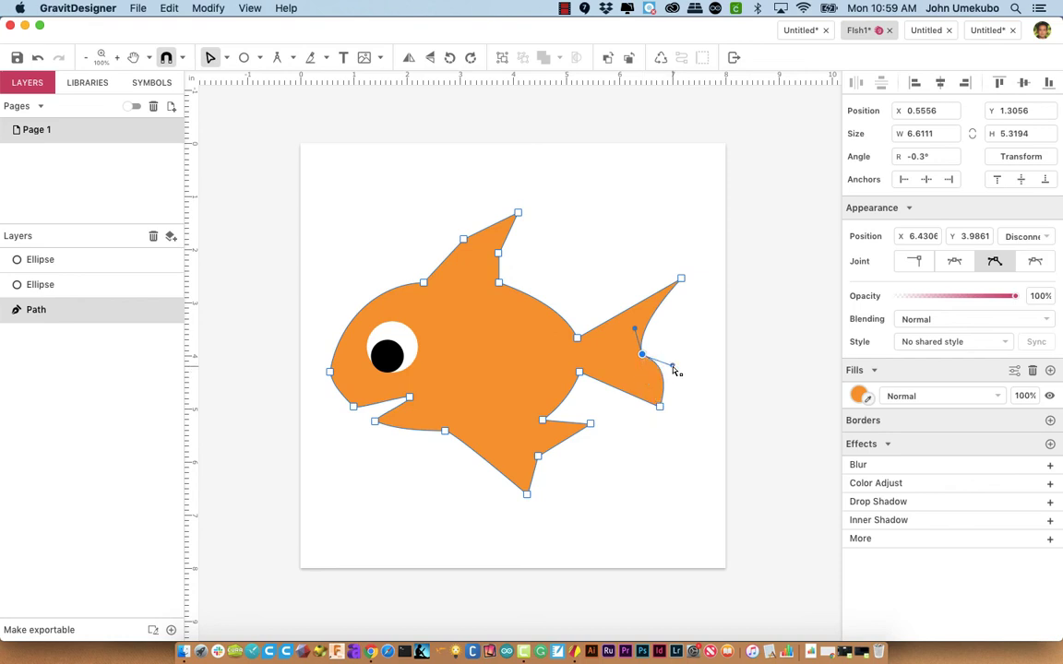
pyautogui.moveTo(580, 343)
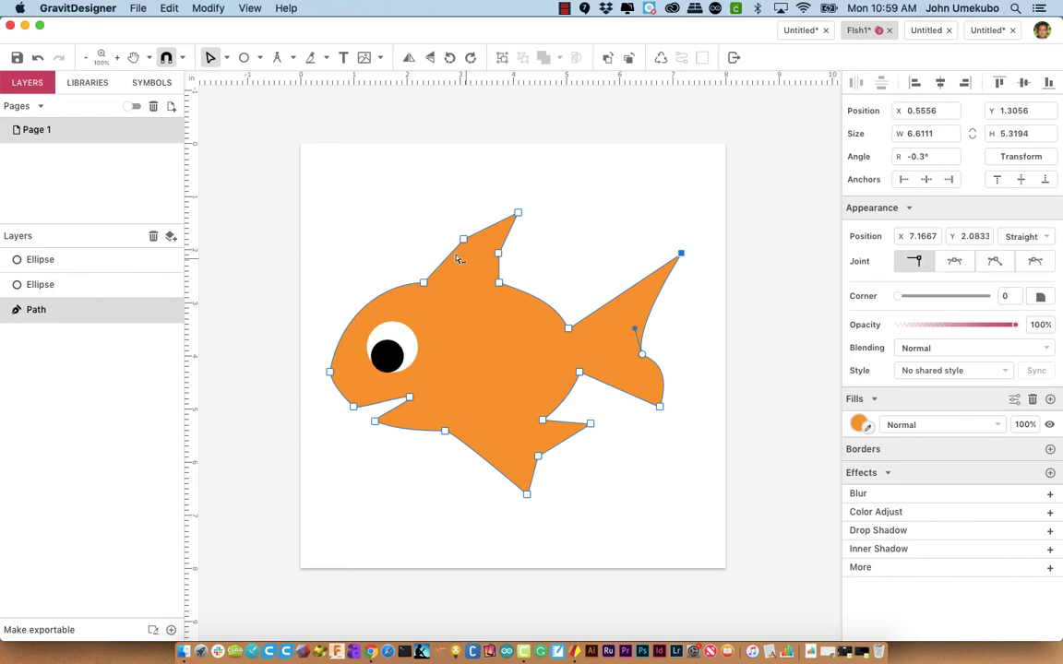
# - Pull the top fin tip higher with a Mirrored rear joint and nudge a mouth corner point
pyautogui.click(956, 261)
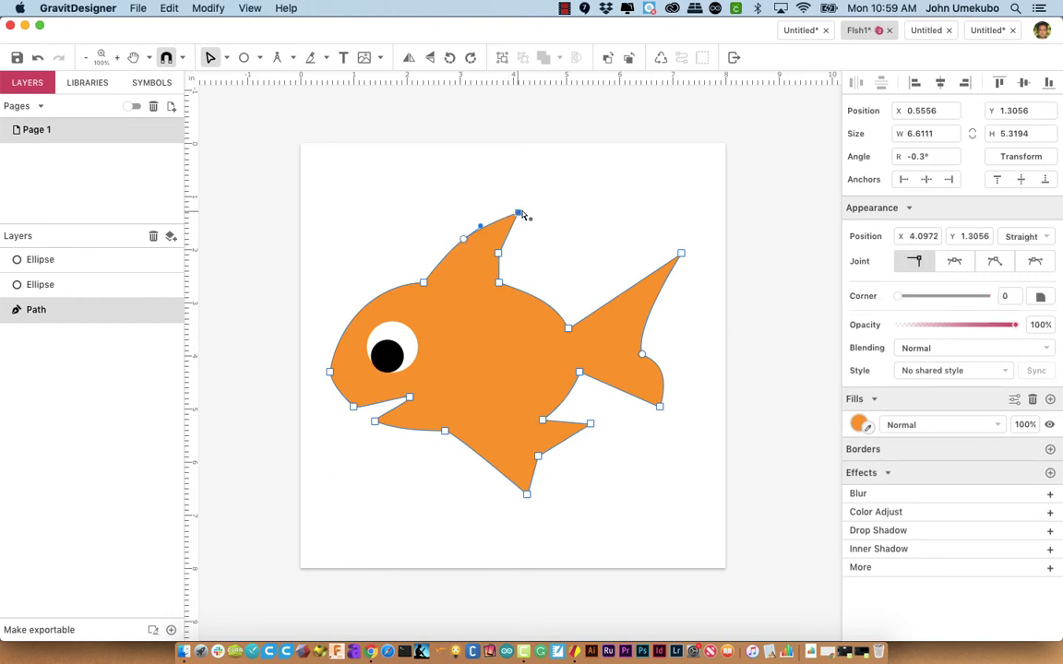
pyautogui.moveTo(517, 214); pyautogui.dragTo(546, 200)
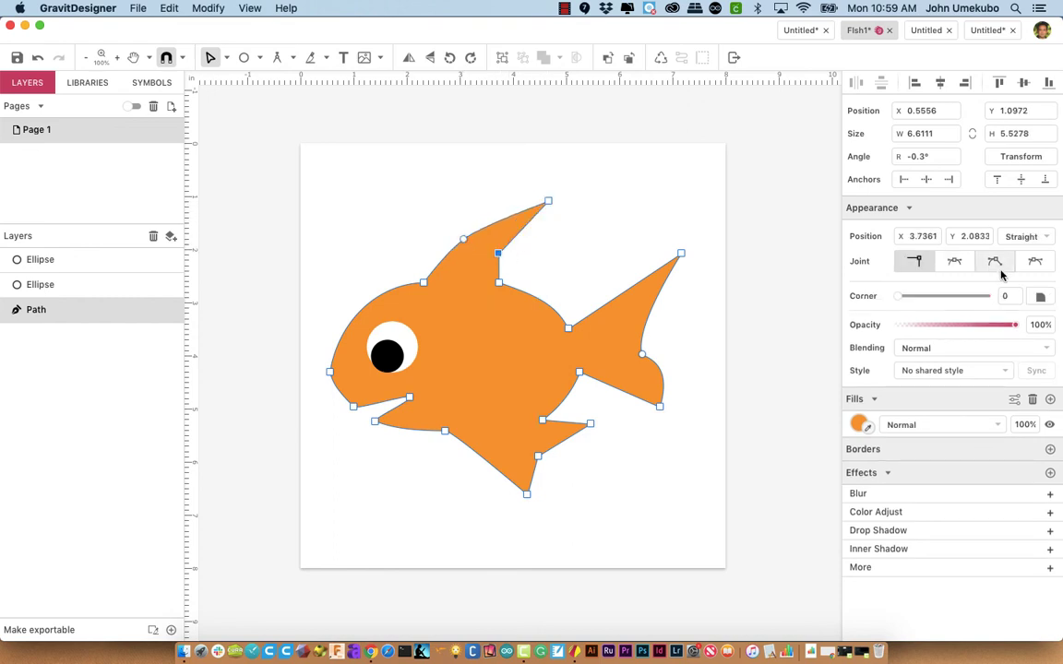
pyautogui.click(956, 260)
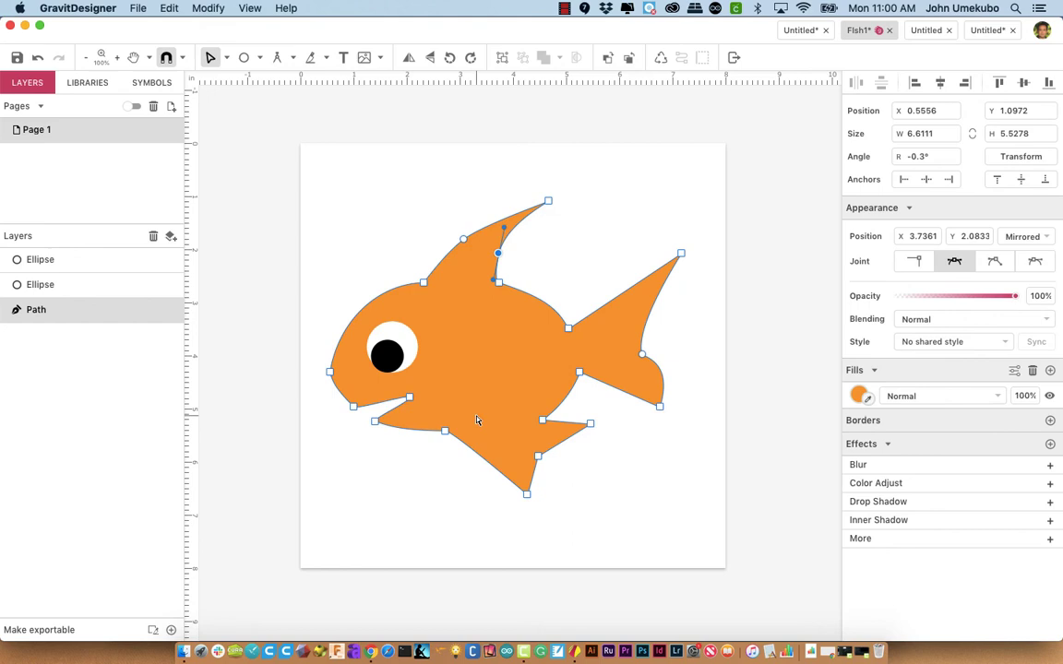
pyautogui.moveTo(617, 474)
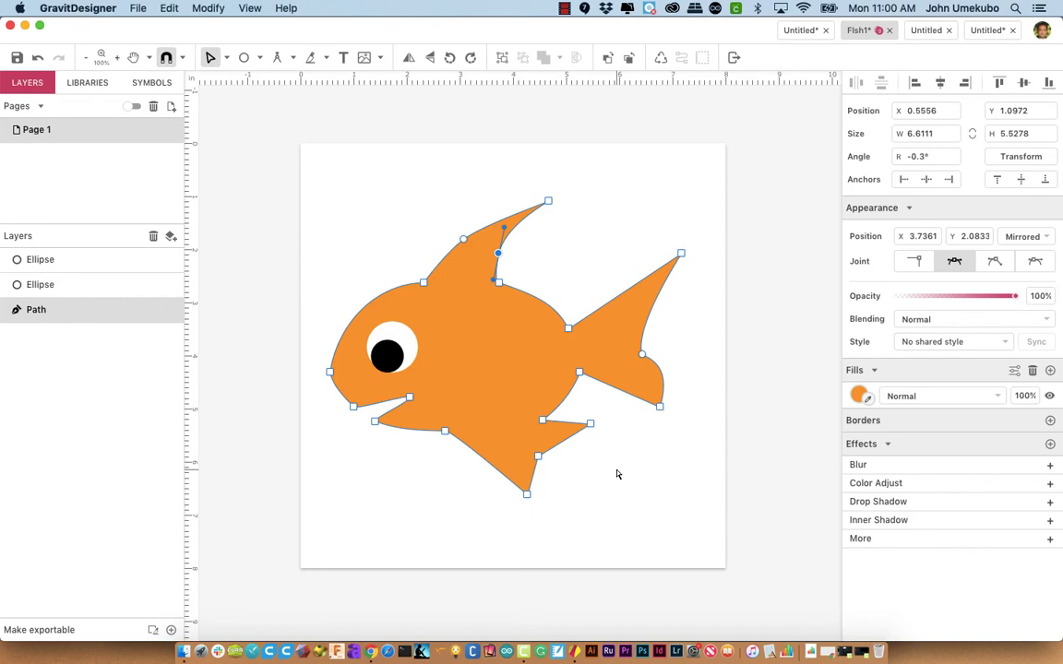
pyautogui.click(414, 398)
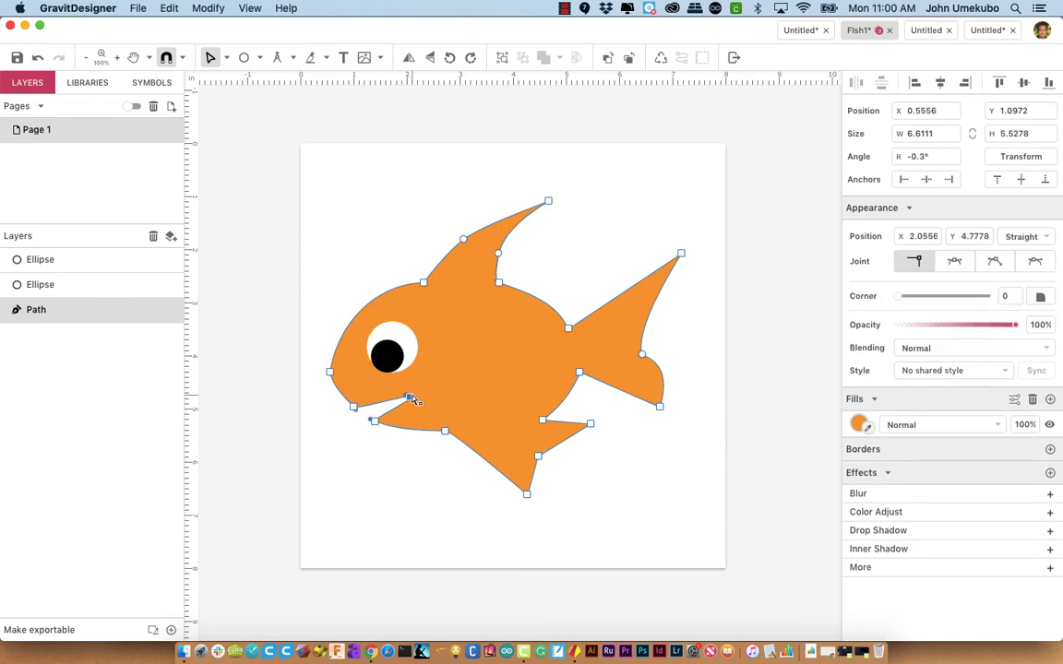
pyautogui.moveTo(410, 396); pyautogui.dragTo(434, 387)
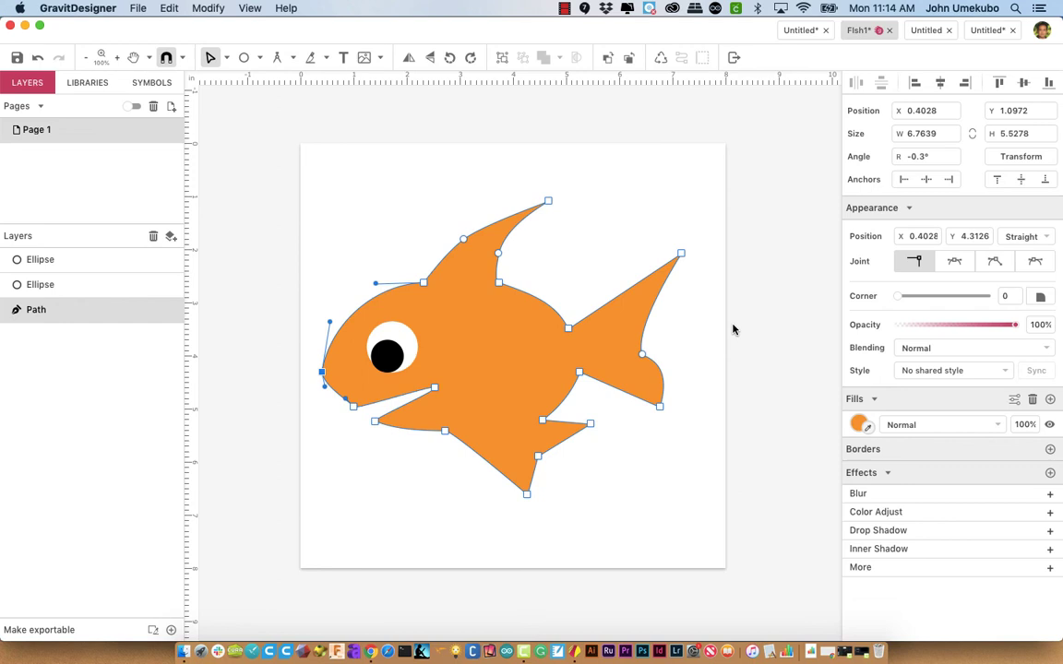
pyautogui.moveTo(694, 349)
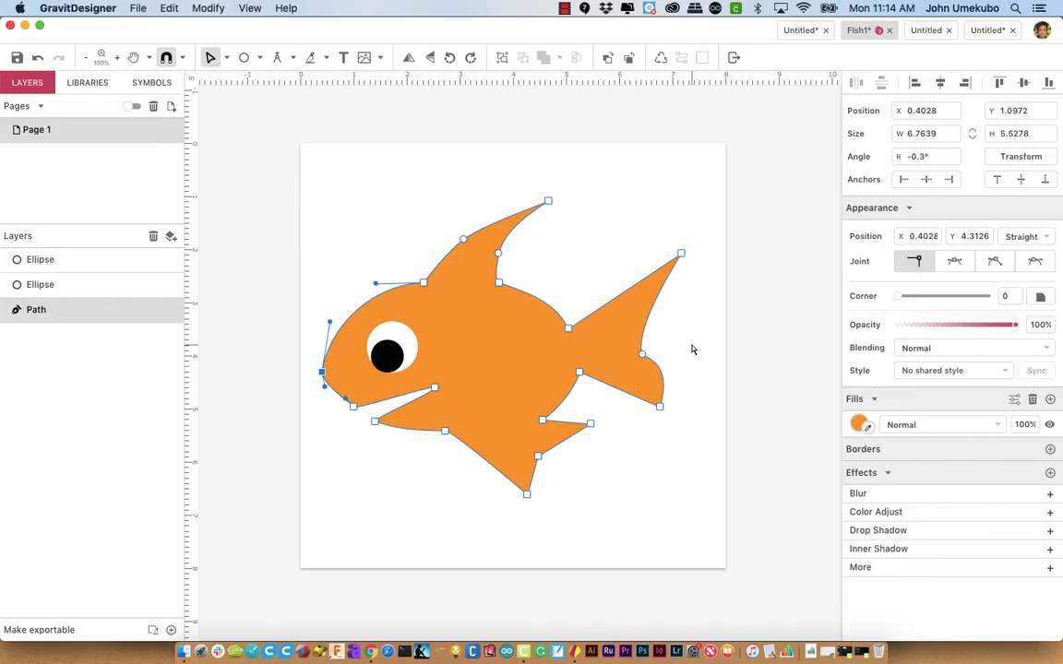